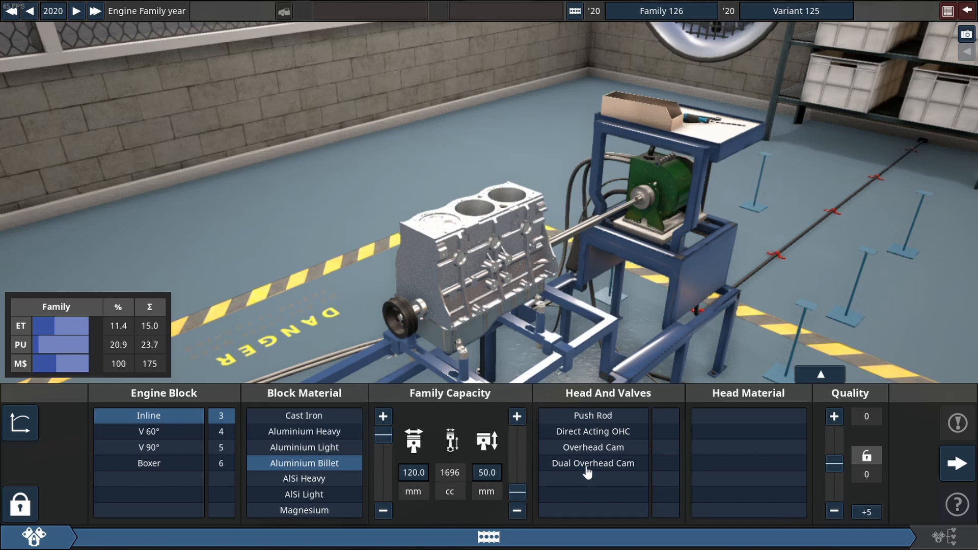
- Fit a billet steel heavy crank, forged heavy conrods and pistons, and balance shafts
{"action": "left_click", "coordinate": [591, 463]}
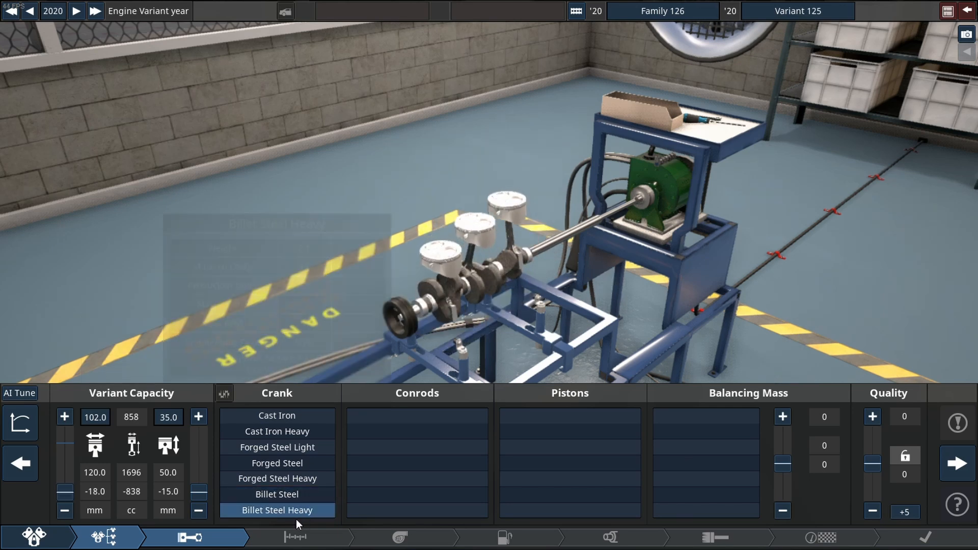
{"action": "mouse_move", "coordinate": [417, 494]}
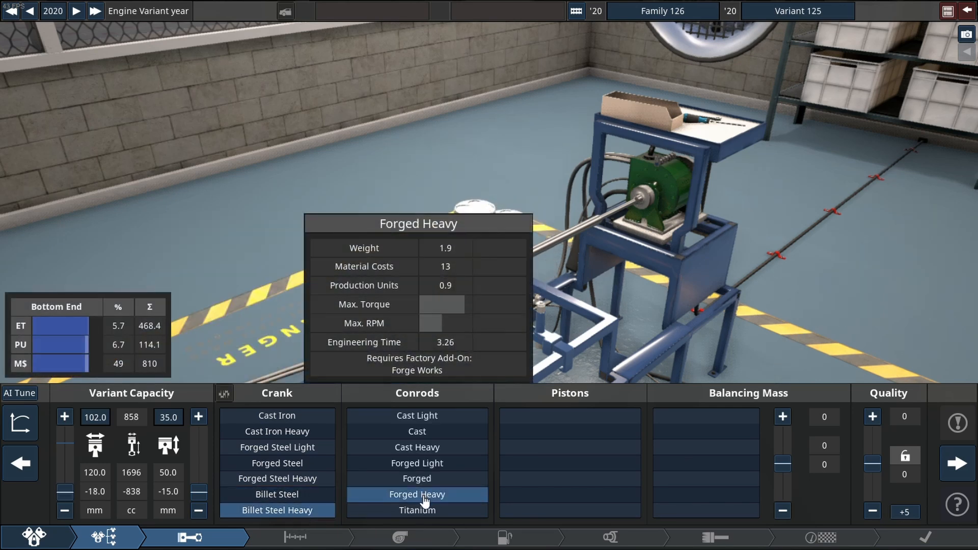
{"action": "left_click", "coordinate": [416, 494]}
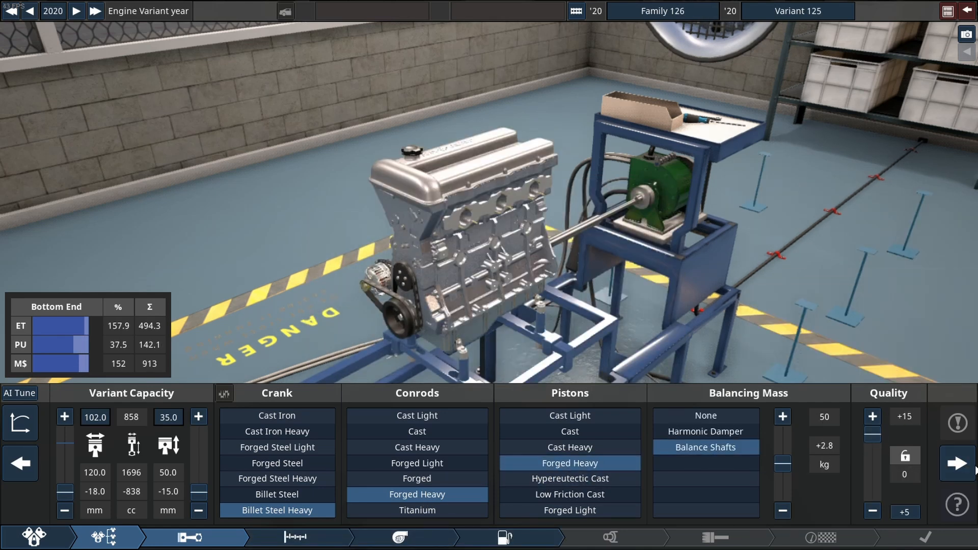
- Turbocharge the engine with a single variable-geometry, ball-bearing turbo
{"action": "left_click", "coordinate": [297, 537]}
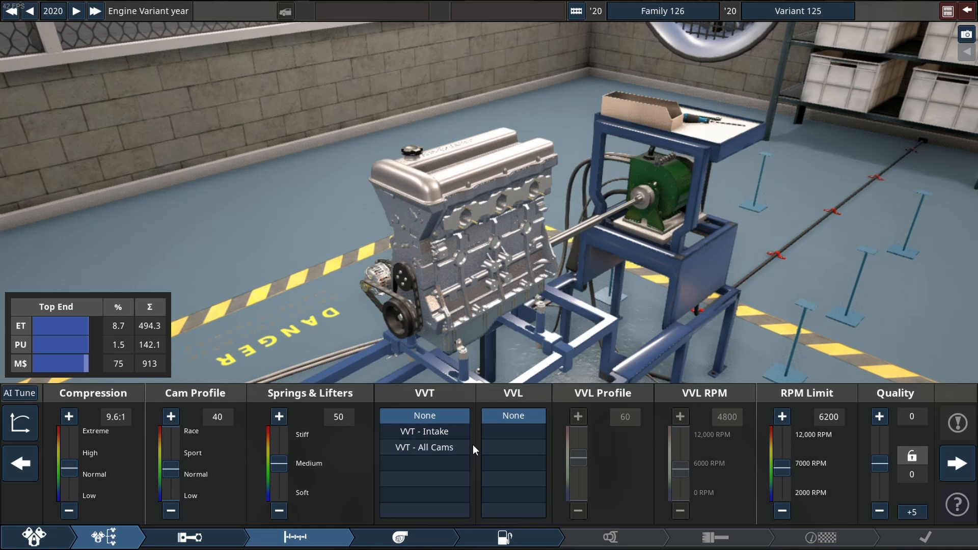
{"action": "left_click", "coordinate": [399, 537]}
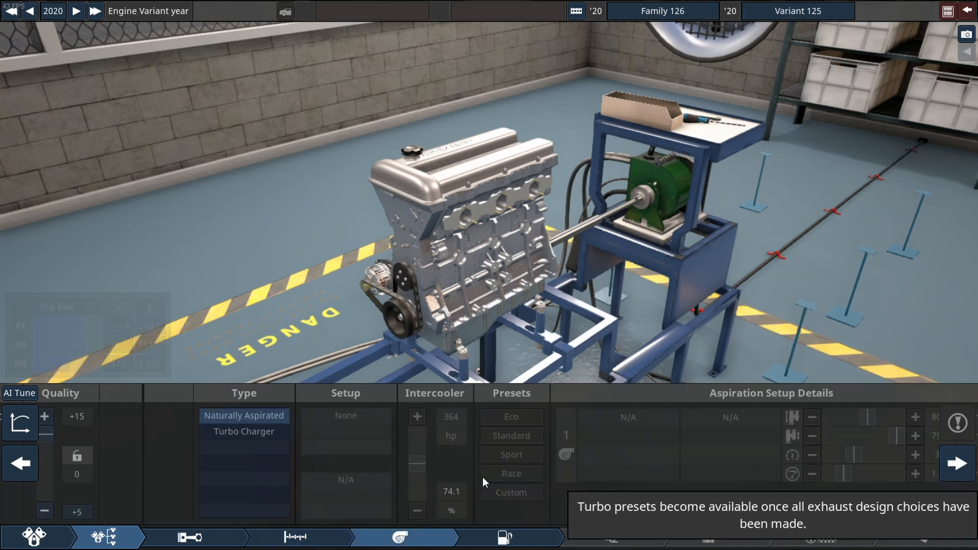
{"action": "left_click", "coordinate": [244, 430]}
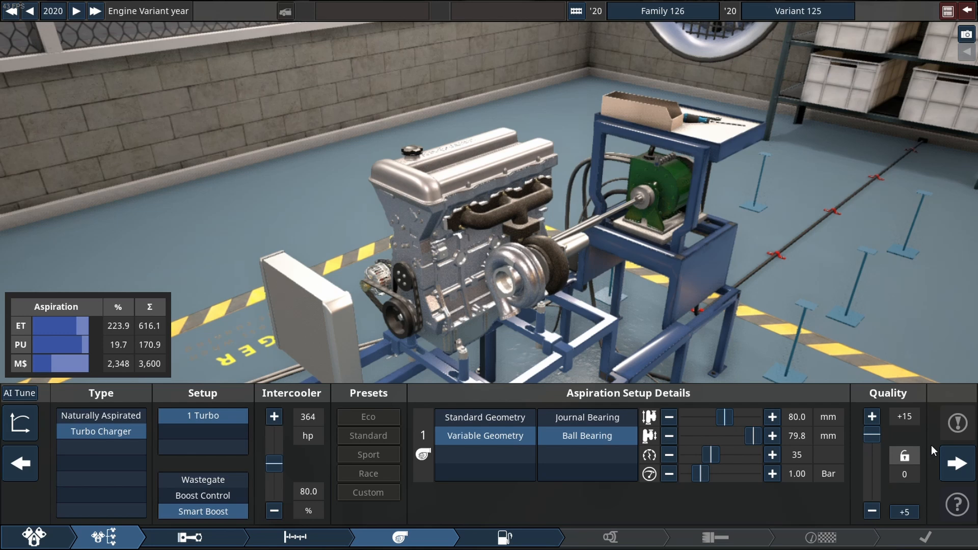
- Add per-cylinder direct injection with a race intake manifold
{"action": "left_click", "coordinate": [506, 537]}
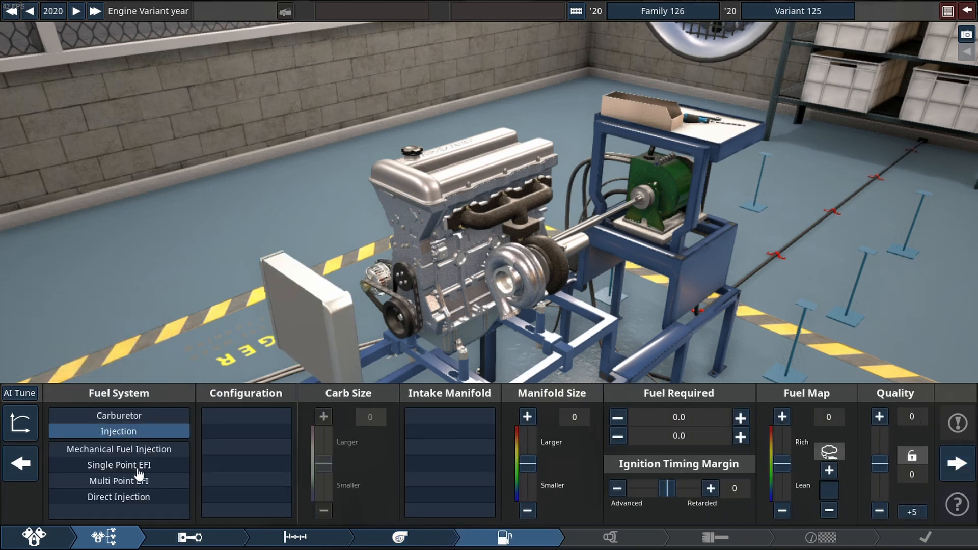
{"action": "left_click", "coordinate": [118, 497]}
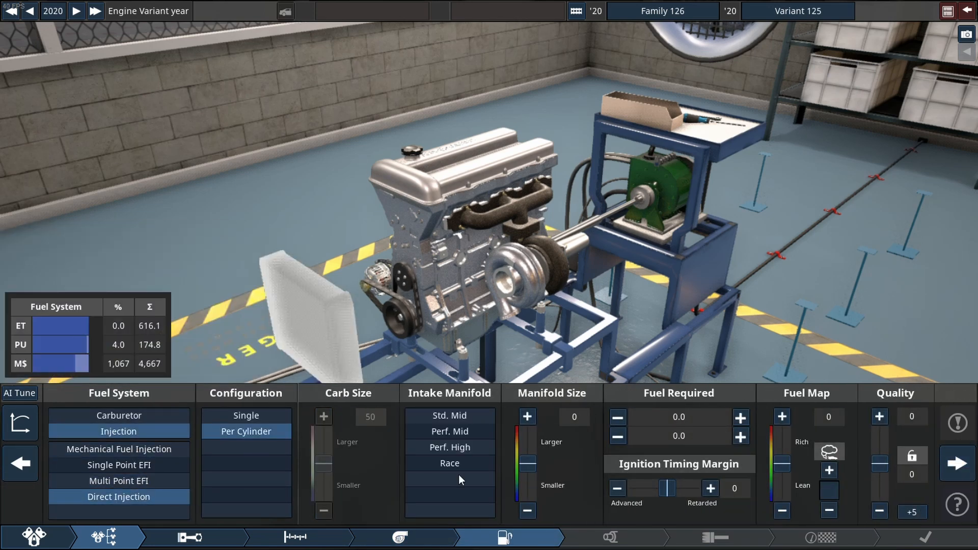
{"action": "left_click", "coordinate": [448, 463]}
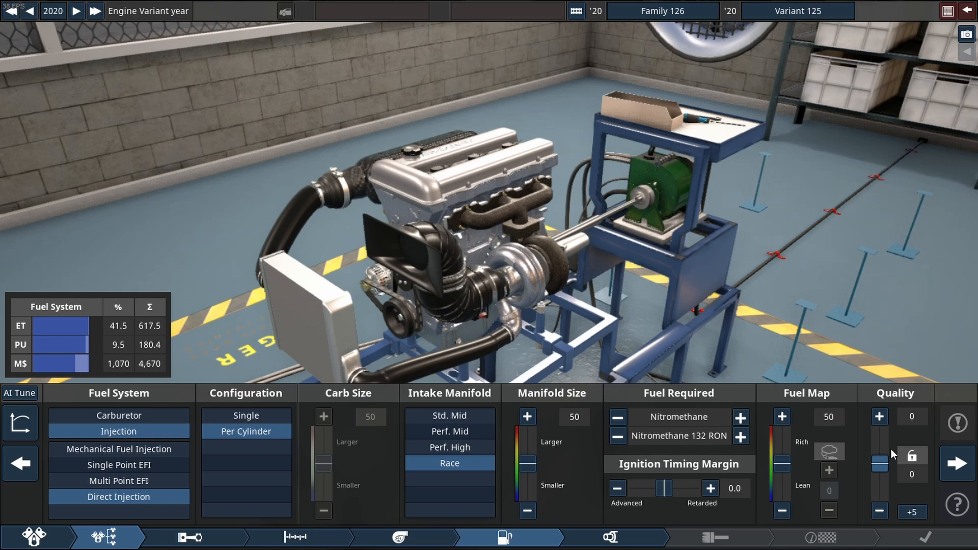
- Enable VVT on all cams, set rev limit 12000 rpm and springs 88, and enlarge the turbine inducer
{"action": "left_click", "coordinate": [609, 537]}
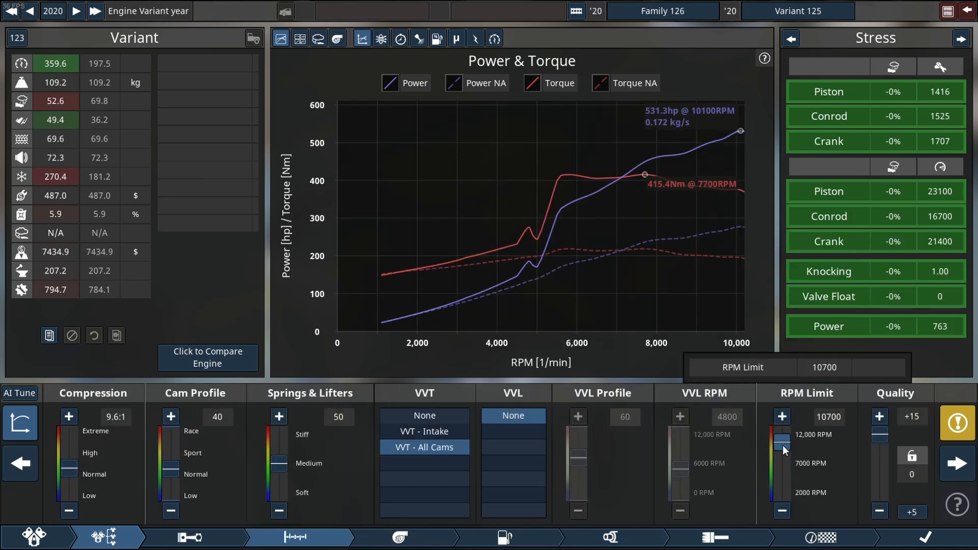
{"action": "left_click_drag", "start_coordinate": [781, 451], "coordinate": [781, 431]}
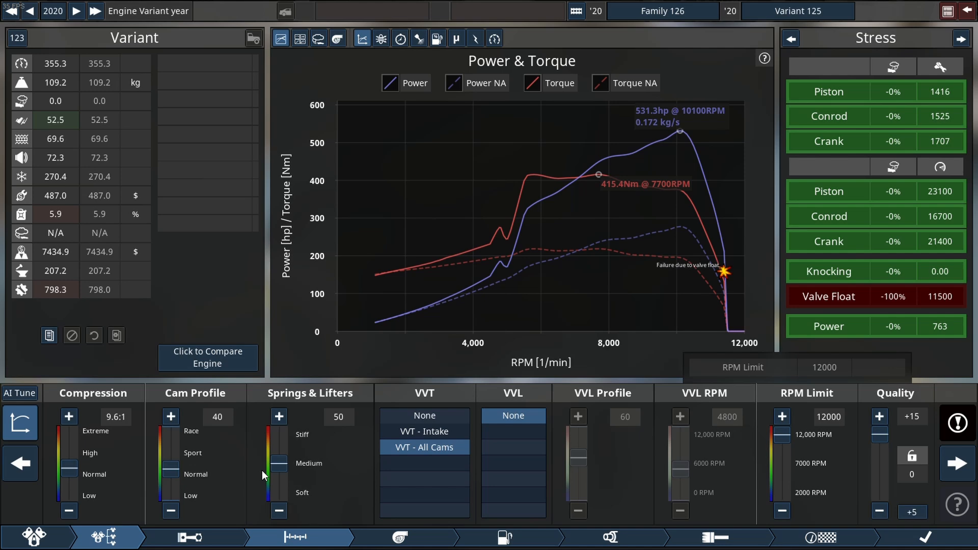
{"action": "left_click_drag", "start_coordinate": [279, 475], "coordinate": [278, 434]}
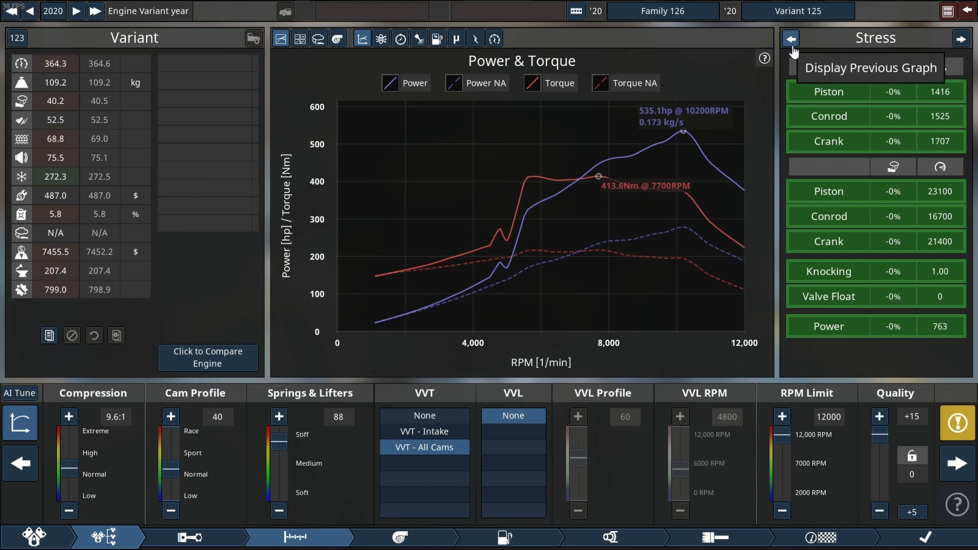
{"action": "left_click", "coordinate": [398, 537]}
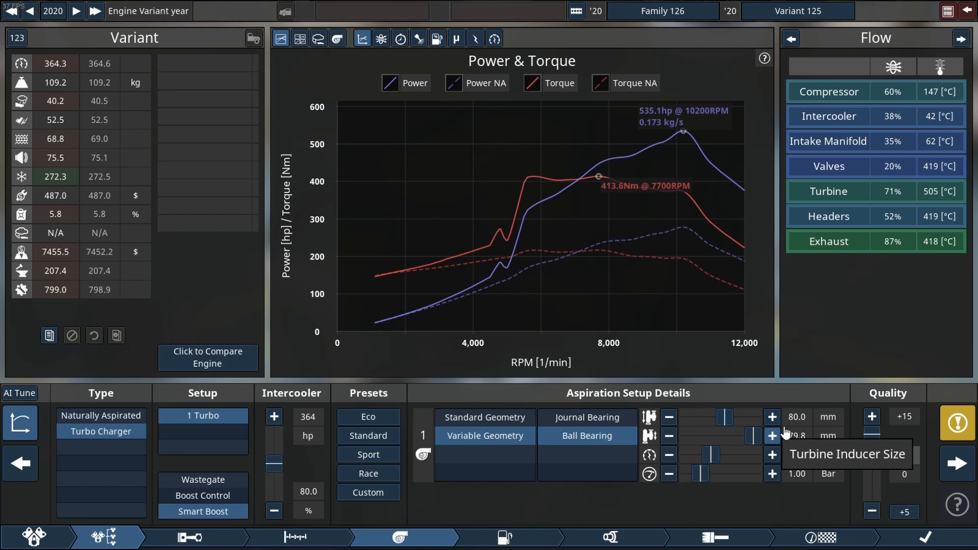
{"action": "left_click", "coordinate": [772, 416]}
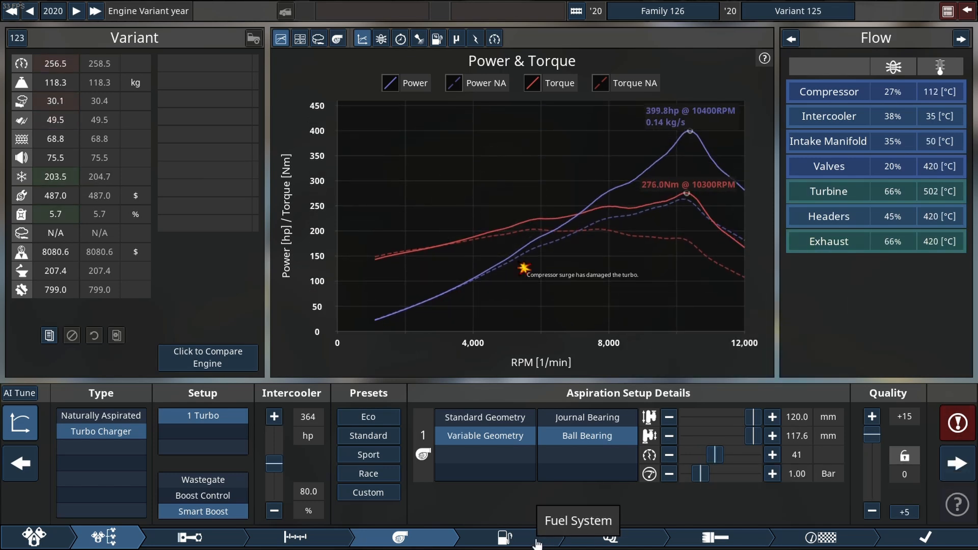
- Switch the engine's fuel to methanol
{"action": "left_click", "coordinate": [504, 537]}
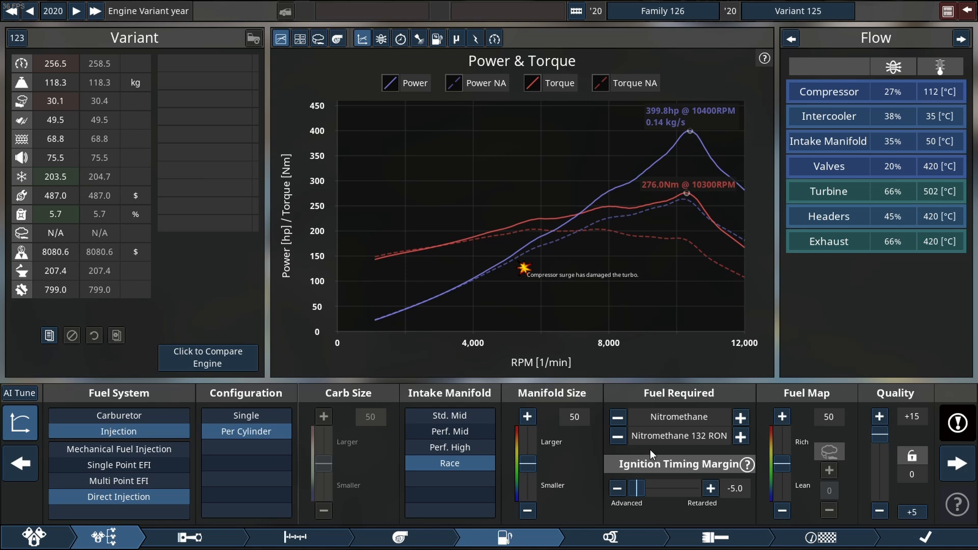
{"action": "left_click", "coordinate": [616, 417]}
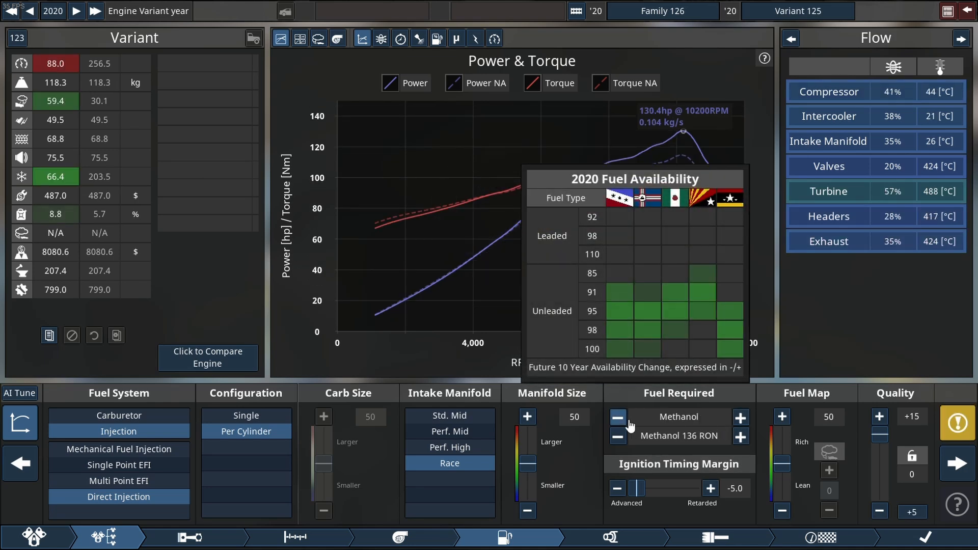
{"action": "mouse_move", "coordinate": [396, 536]}
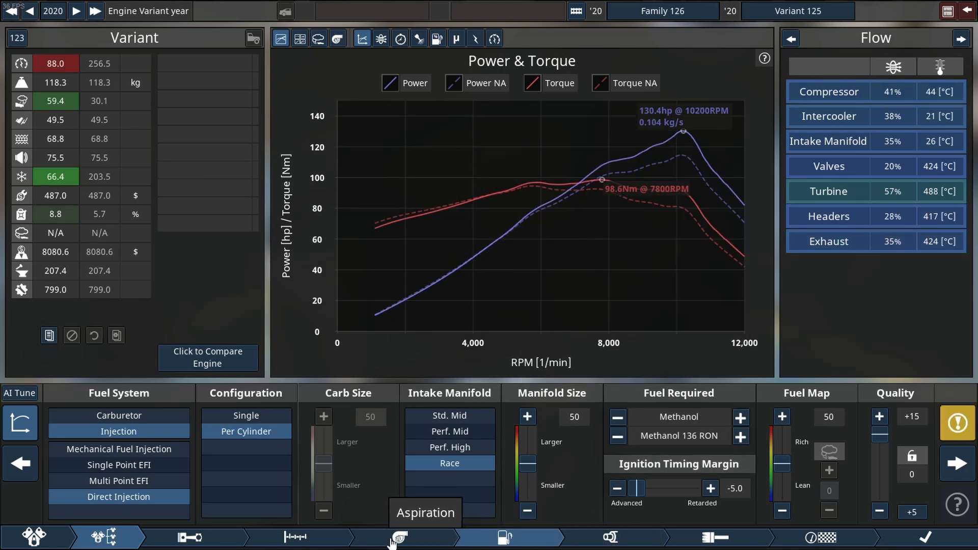
{"action": "left_click", "coordinate": [398, 537]}
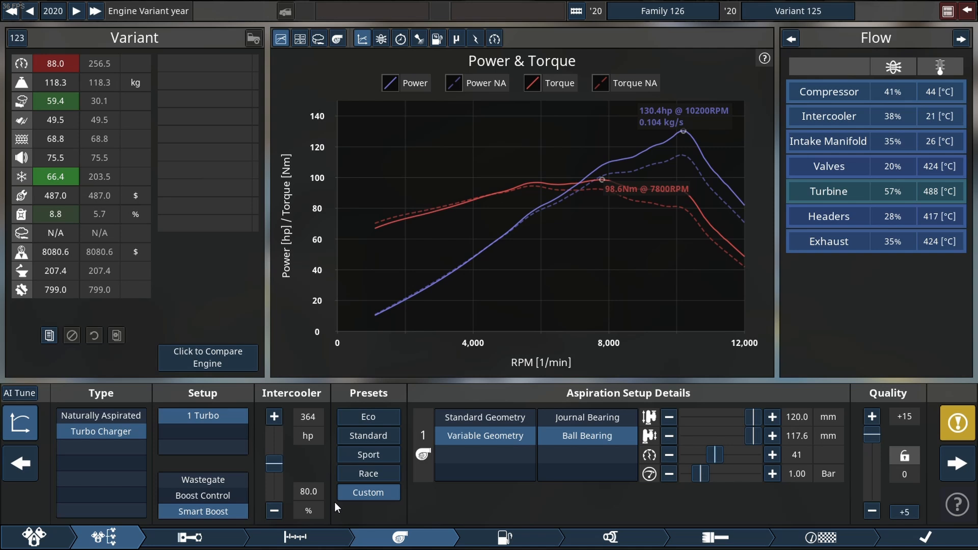
- Lower the rev limit to 11300 rpm and sharpen the cam profile to 96
{"action": "left_click", "coordinate": [297, 537]}
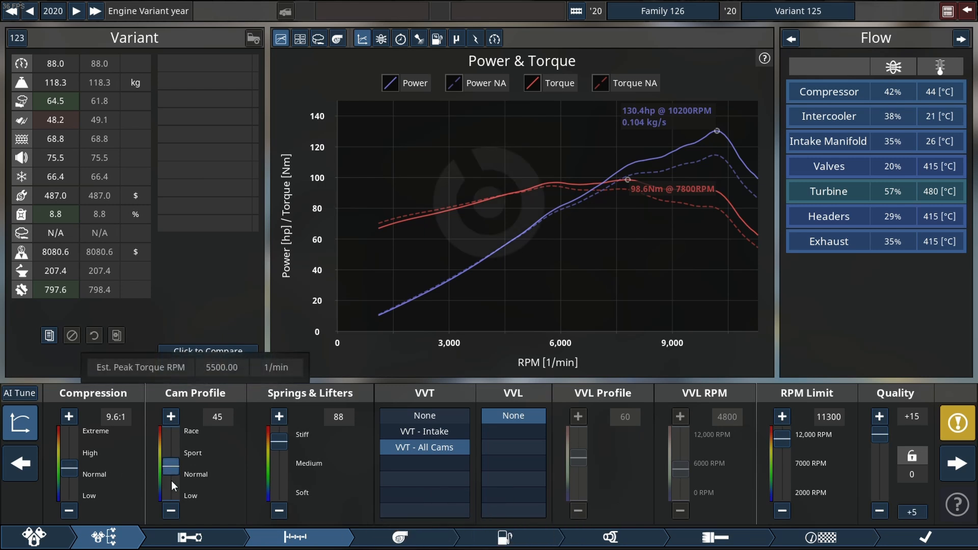
{"action": "left_click", "coordinate": [170, 416]}
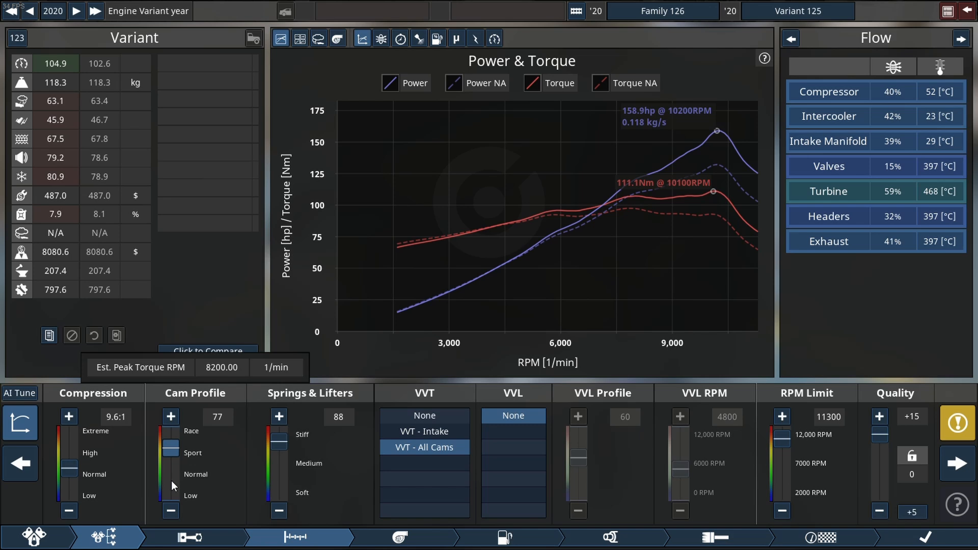
{"action": "left_click", "coordinate": [170, 416]}
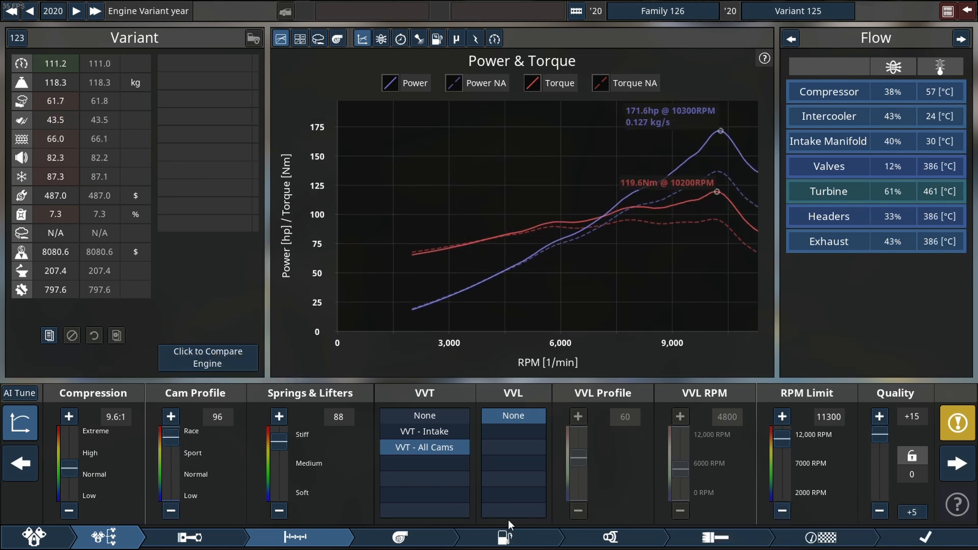
{"action": "left_click", "coordinate": [397, 537]}
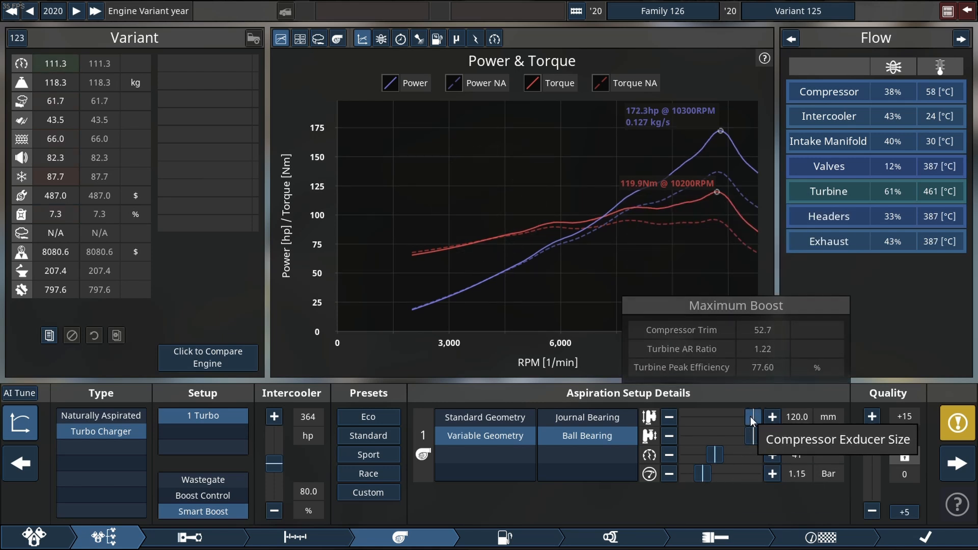
- Adjust the turbo compressor exducer and raise compression to 11.2:1
{"action": "left_click_drag", "start_coordinate": [752, 417], "coordinate": [748, 417]}
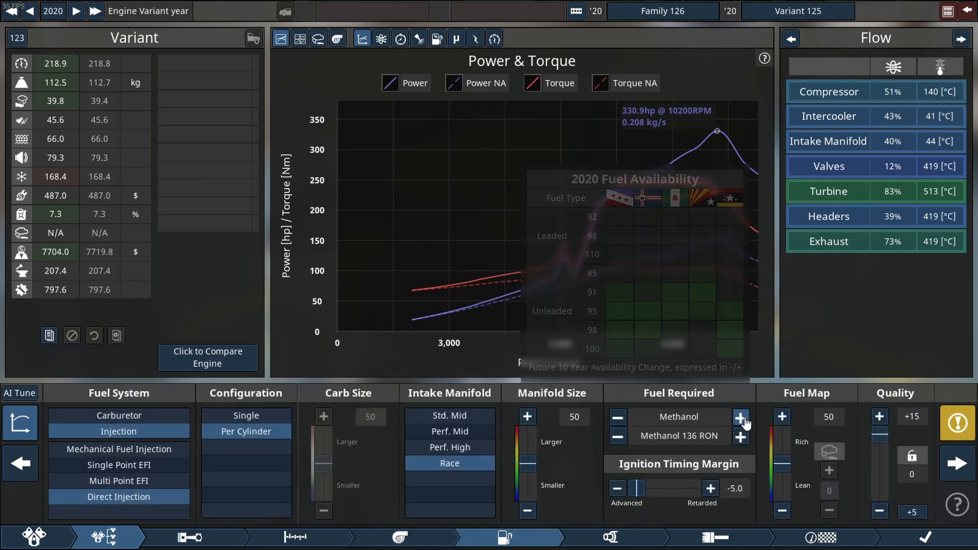
{"action": "left_click", "coordinate": [741, 417]}
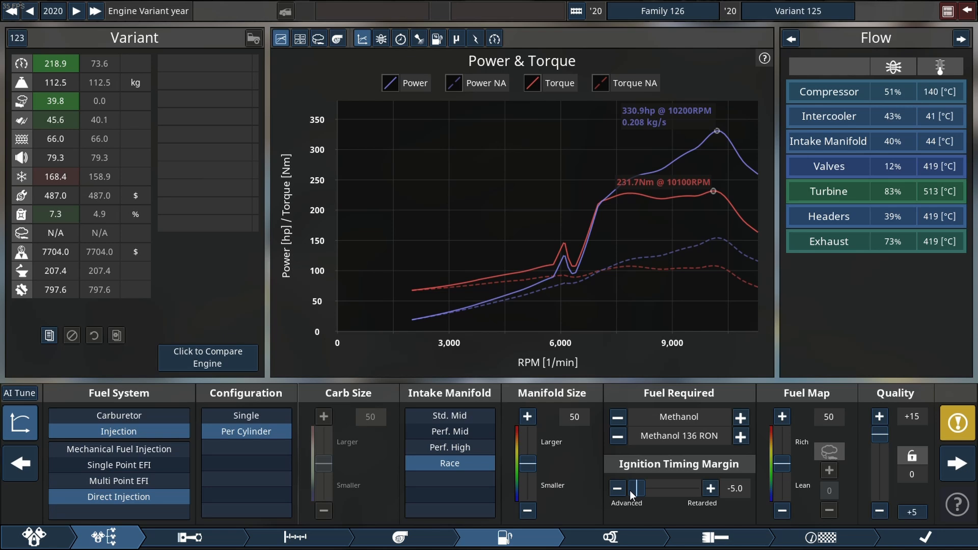
{"action": "left_click", "coordinate": [296, 537]}
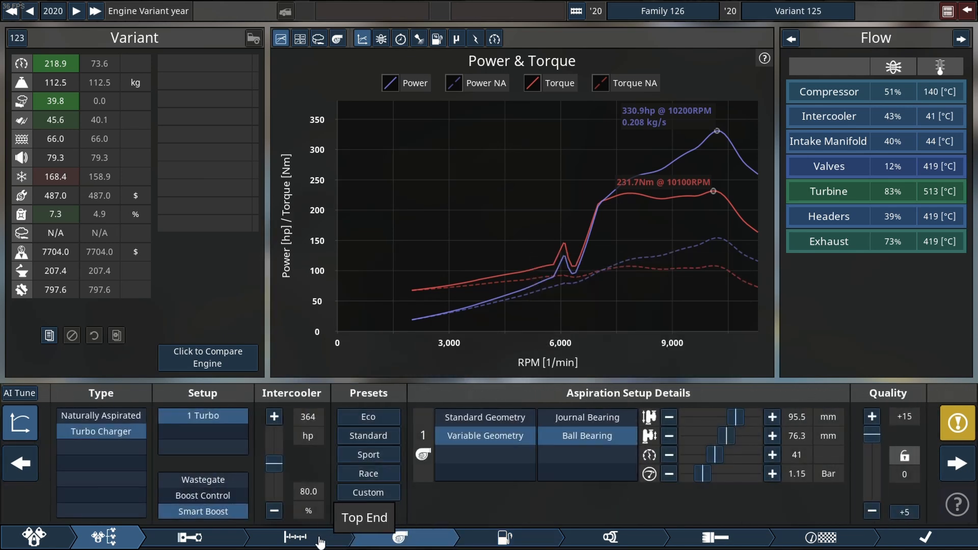
{"action": "left_click", "coordinate": [295, 537]}
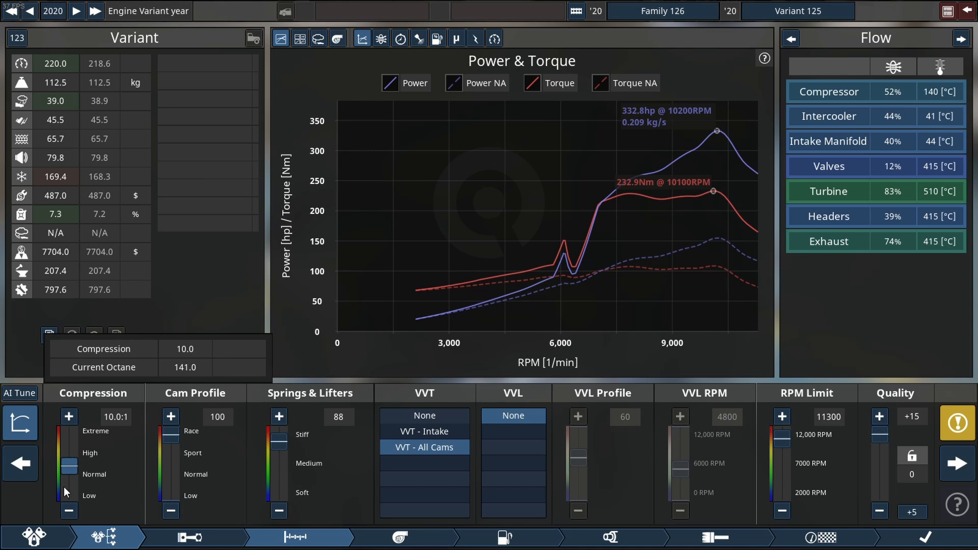
{"action": "left_click", "coordinate": [68, 416]}
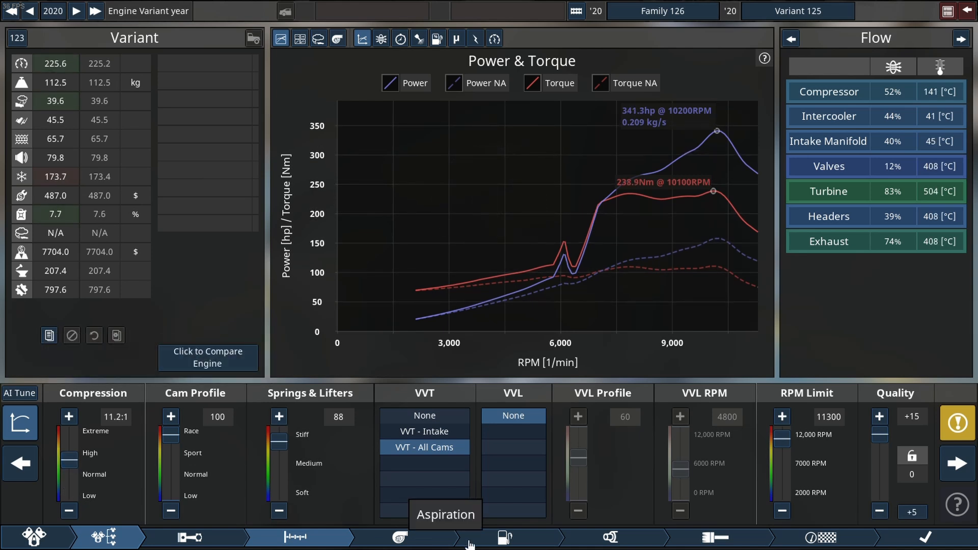
{"action": "mouse_move", "coordinate": [504, 537]}
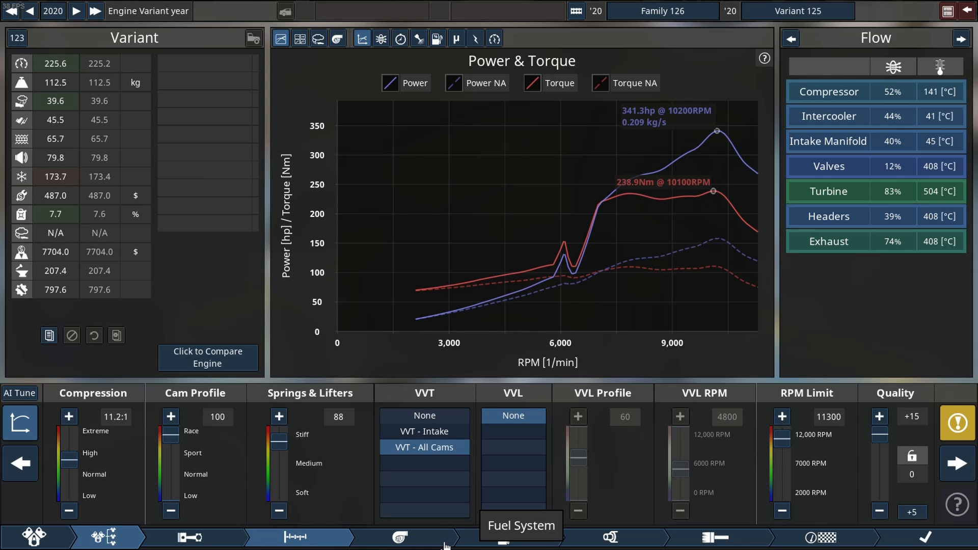
- Enlarge the turbo compressor exducer and turbine inducer and raise the boost limit
{"action": "left_click", "coordinate": [400, 538]}
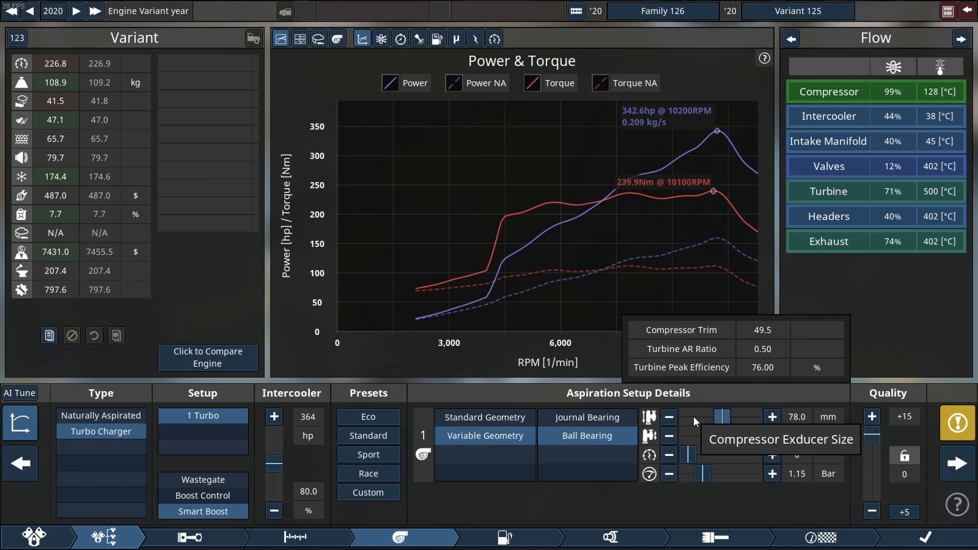
{"action": "left_click", "coordinate": [772, 473]}
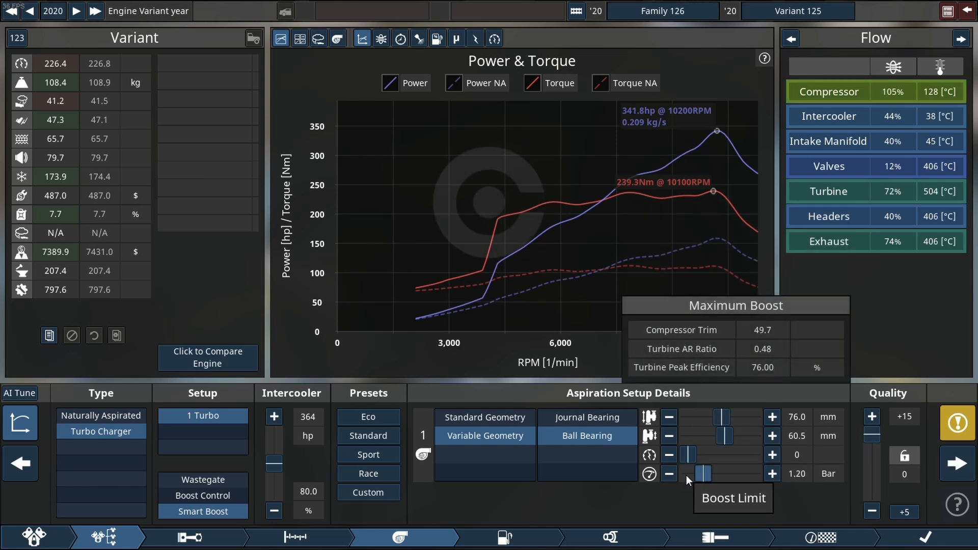
{"action": "left_click", "coordinate": [772, 473]}
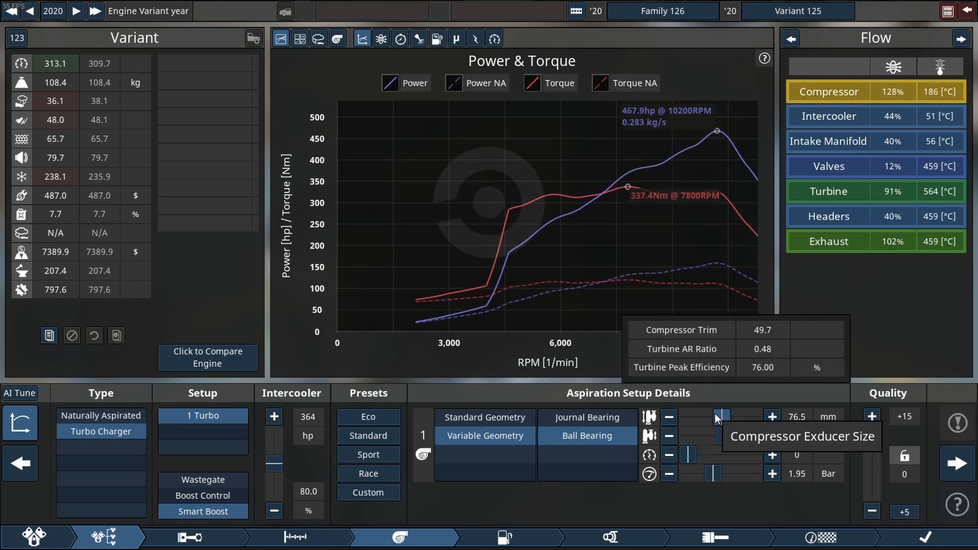
{"action": "left_click", "coordinate": [771, 417]}
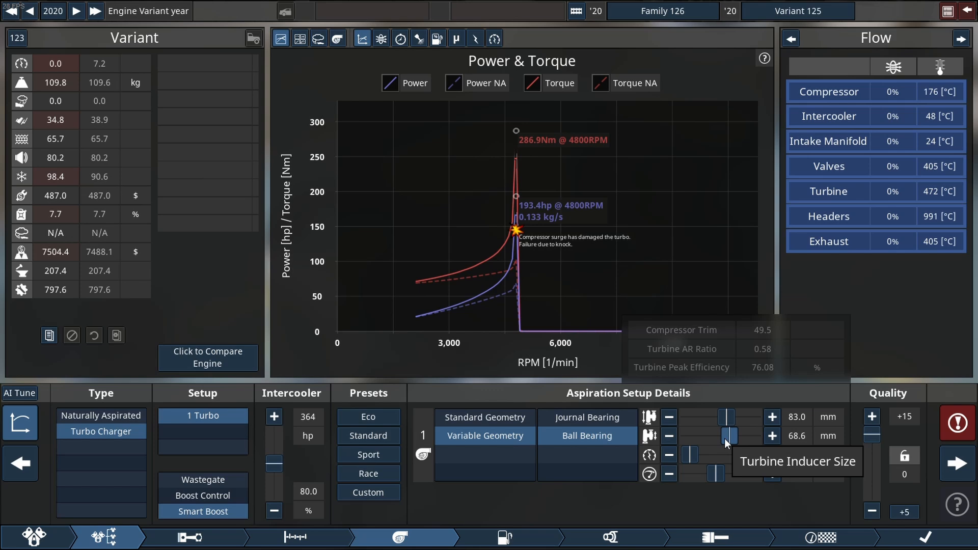
{"action": "left_click", "coordinate": [770, 435]}
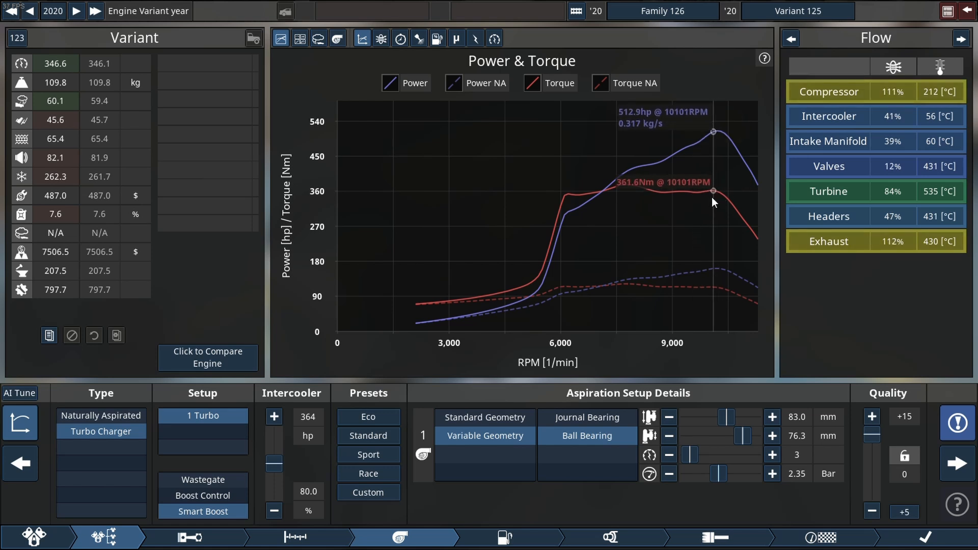
- Adjust exhaust size, raise boost to 2.50 bar and retune the turbo to 38
{"action": "left_click_drag", "start_coordinate": [714, 474], "coordinate": [721, 474]}
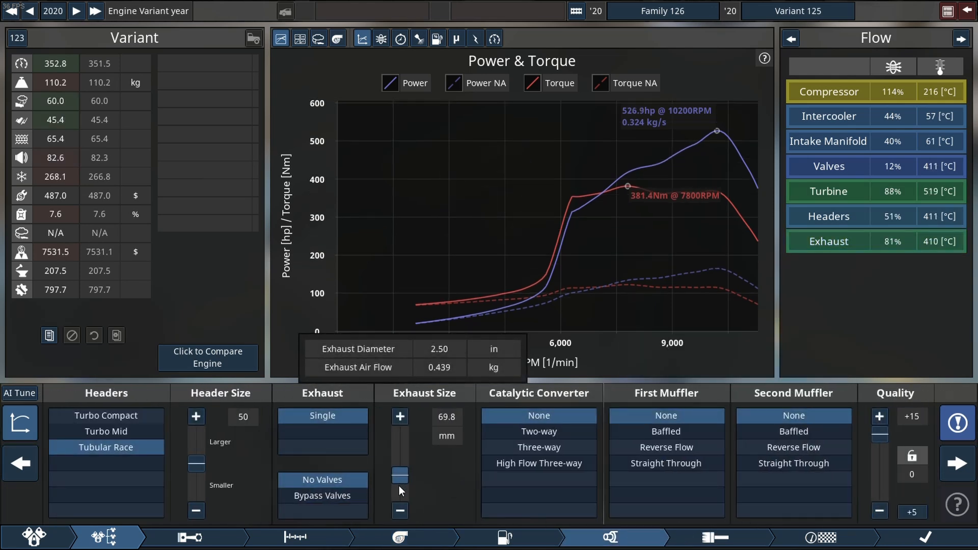
{"action": "left_click", "coordinate": [398, 537]}
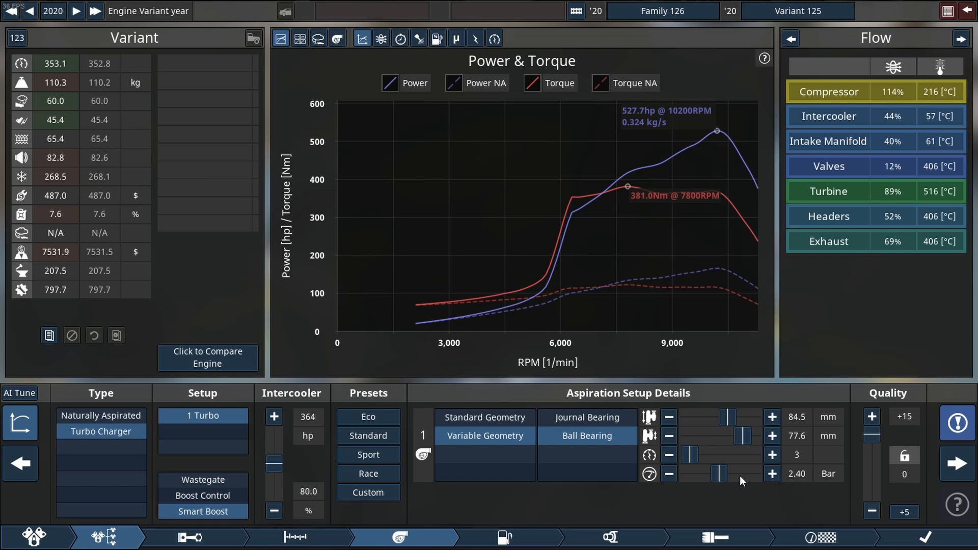
{"action": "left_click_drag", "start_coordinate": [704, 473], "coordinate": [721, 473]}
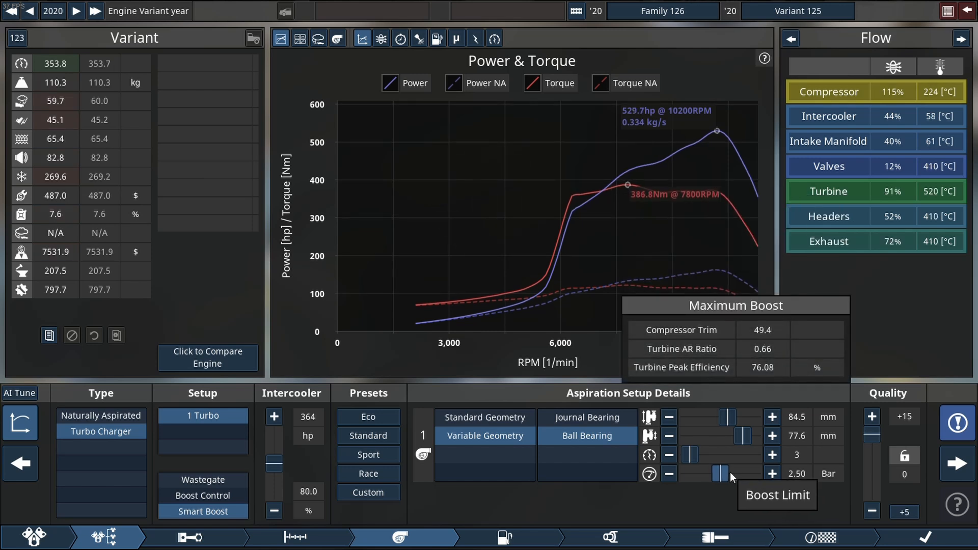
{"action": "left_click_drag", "start_coordinate": [718, 417], "coordinate": [730, 417]}
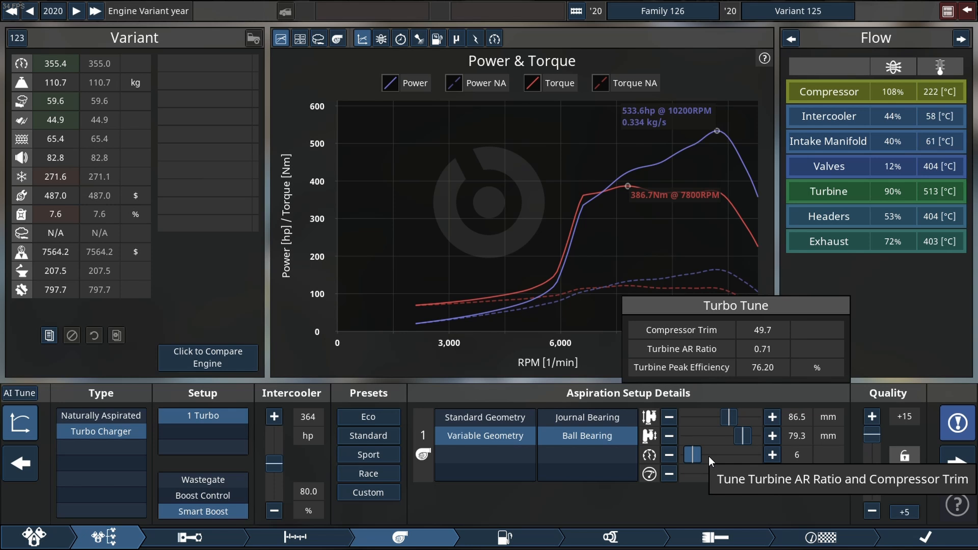
{"action": "left_click_drag", "start_coordinate": [690, 454], "coordinate": [698, 454]}
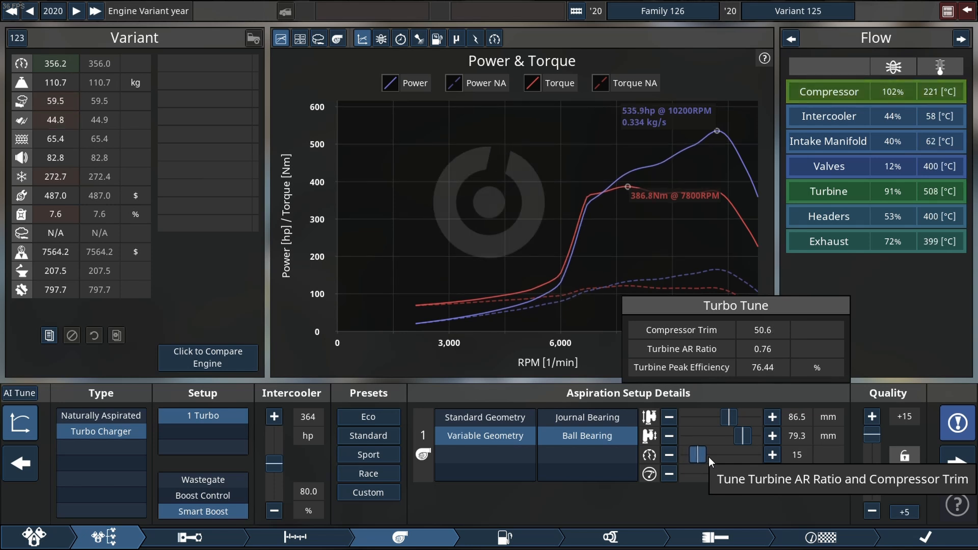
{"action": "left_click_drag", "start_coordinate": [695, 455], "coordinate": [704, 454]}
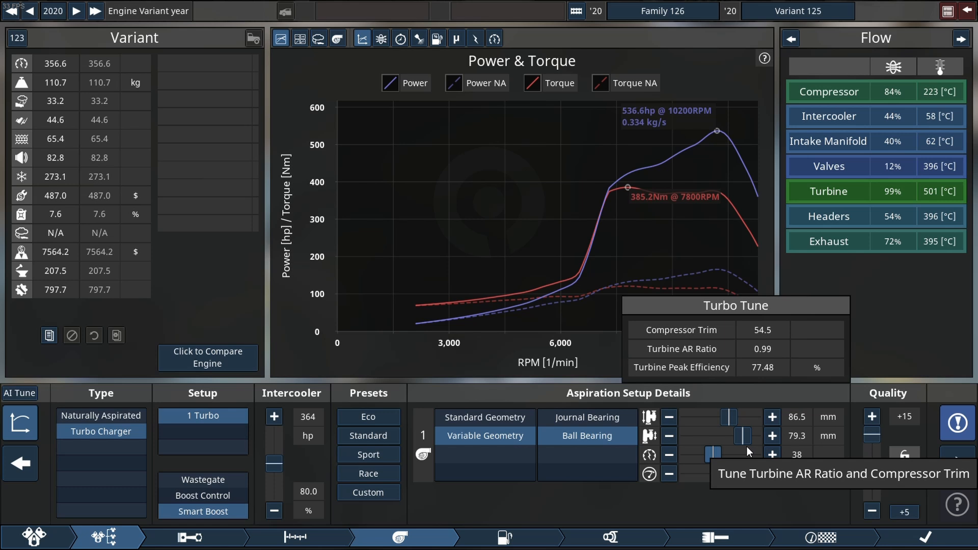
{"action": "left_click_drag", "start_coordinate": [736, 436], "coordinate": [745, 436]}
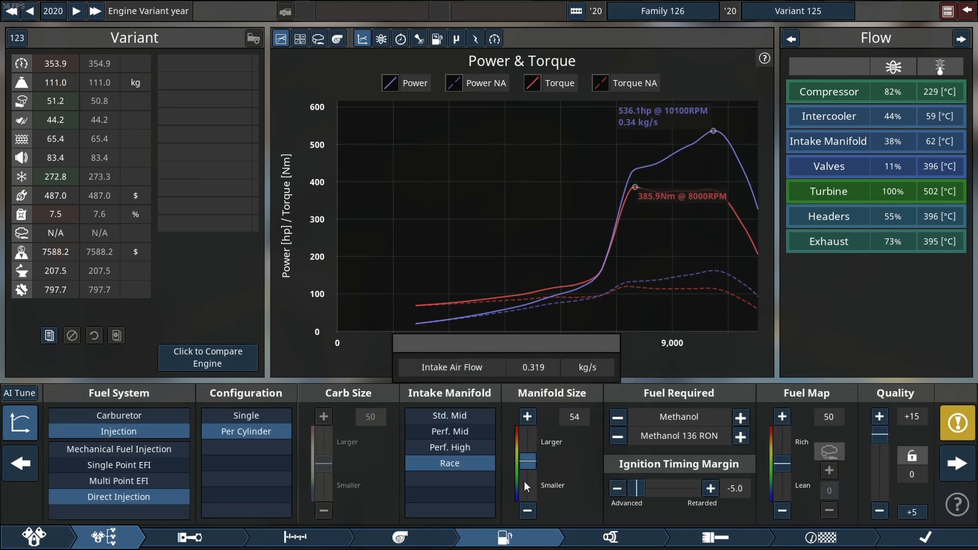
- Enlarge the intake manifold to 59 and set compression to 10.6:1
{"action": "left_click", "coordinate": [526, 416]}
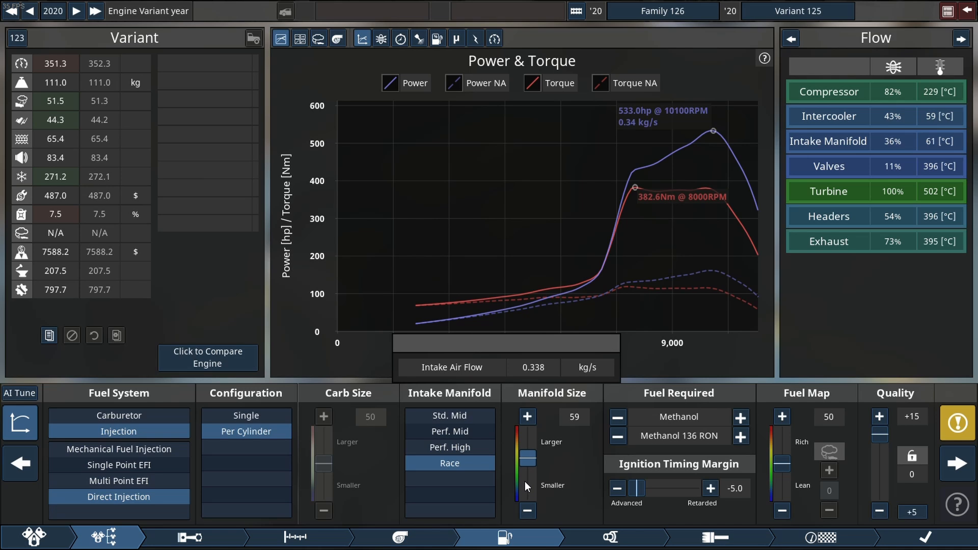
{"action": "left_click", "coordinate": [527, 416]}
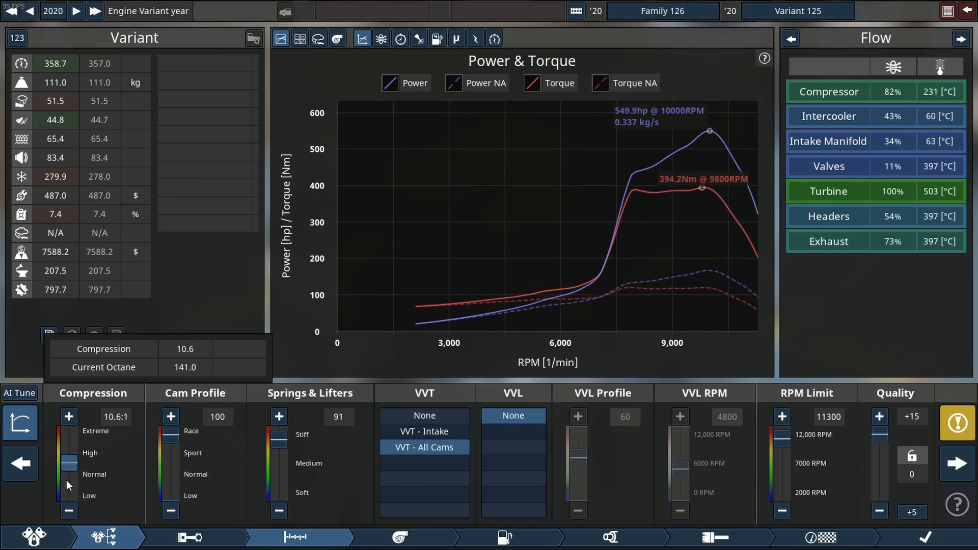
- Lower compression to 9.2:1 and rev limit to 10,600 RPM, and stiffen springs to 100
{"action": "left_click", "coordinate": [69, 511]}
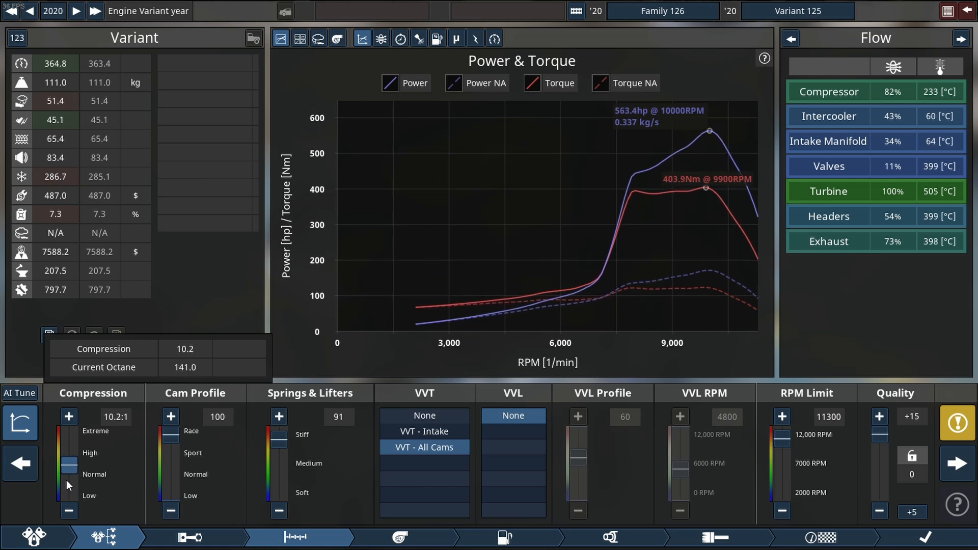
{"action": "left_click", "coordinate": [68, 510]}
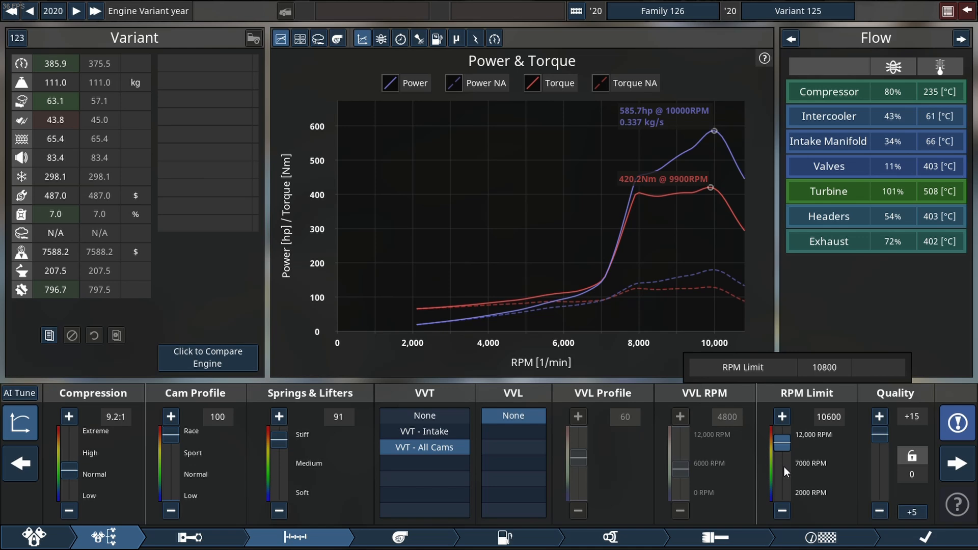
{"action": "left_click", "coordinate": [398, 537]}
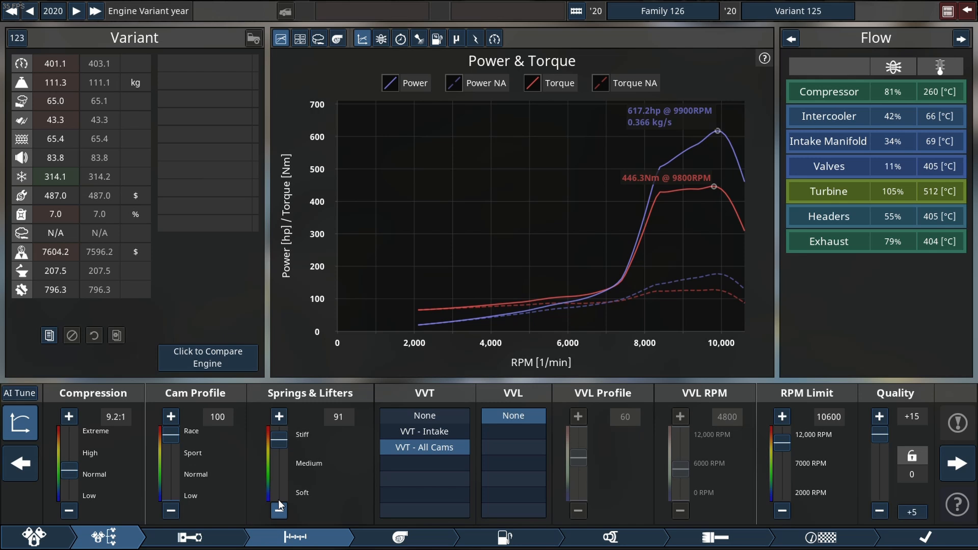
{"action": "left_click", "coordinate": [279, 417]}
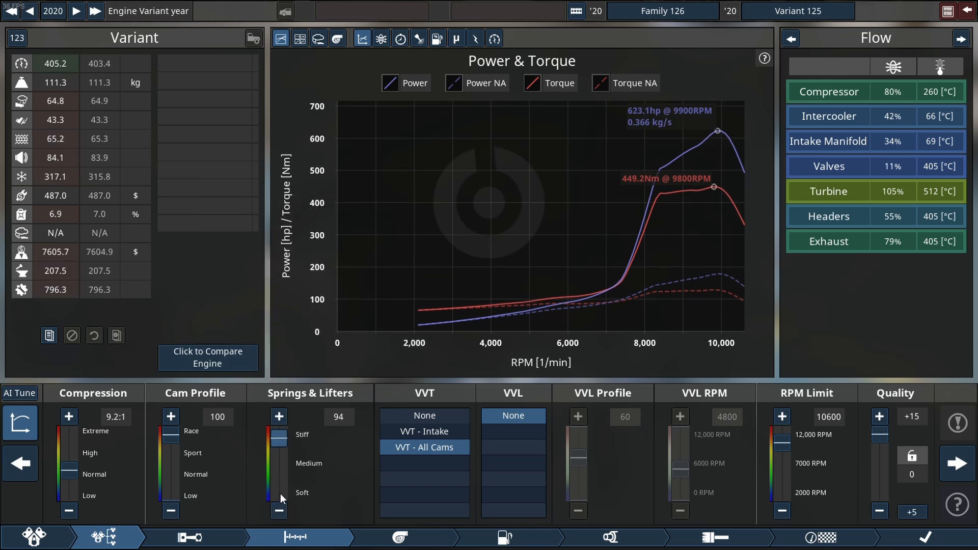
{"action": "left_click", "coordinate": [278, 416]}
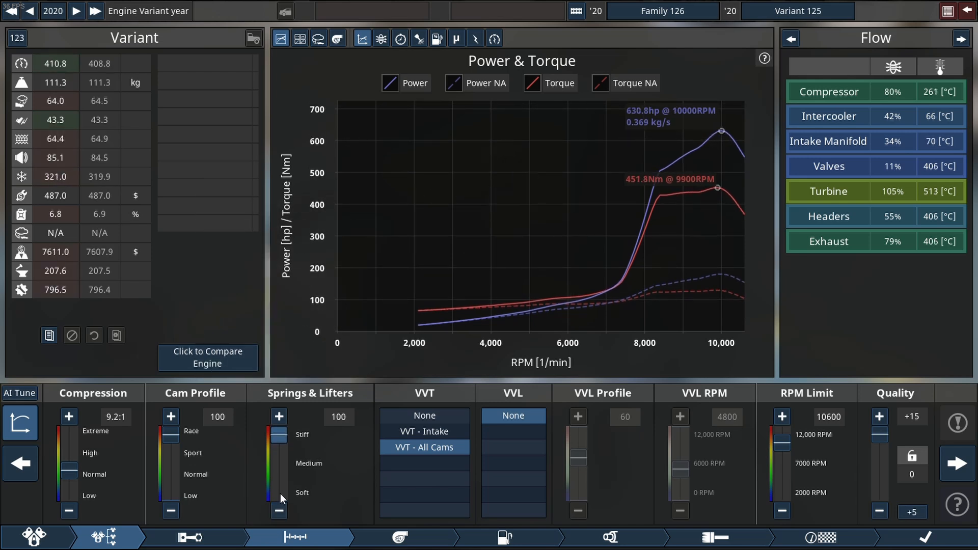
{"action": "left_click", "coordinate": [398, 536]}
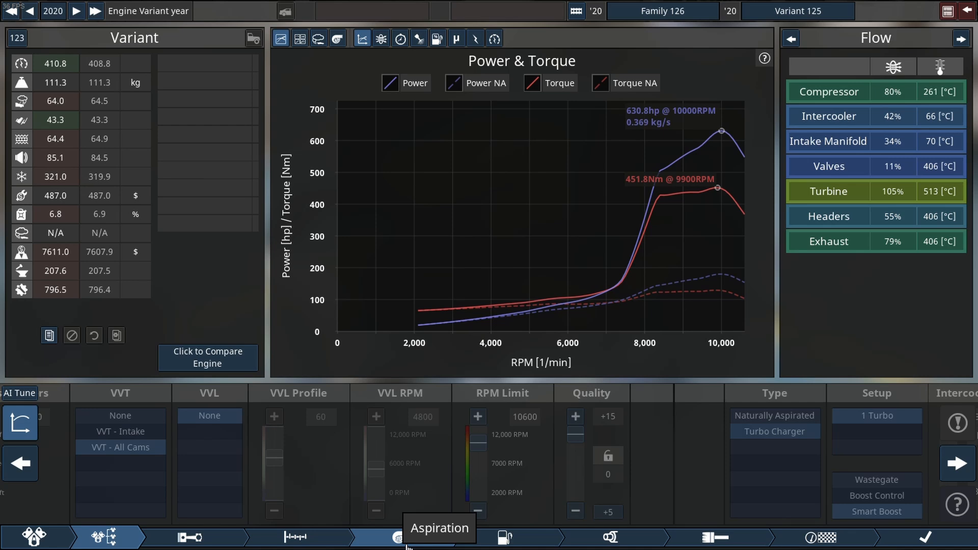
- Retune the turbo compressor exducer and raise the cam profile to 87
{"action": "left_click", "coordinate": [397, 537]}
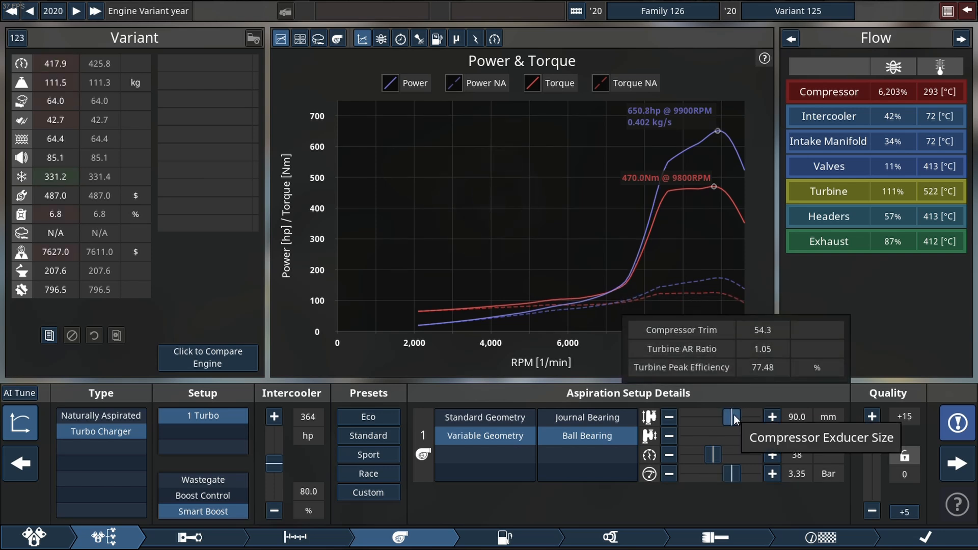
{"action": "left_click", "coordinate": [771, 417]}
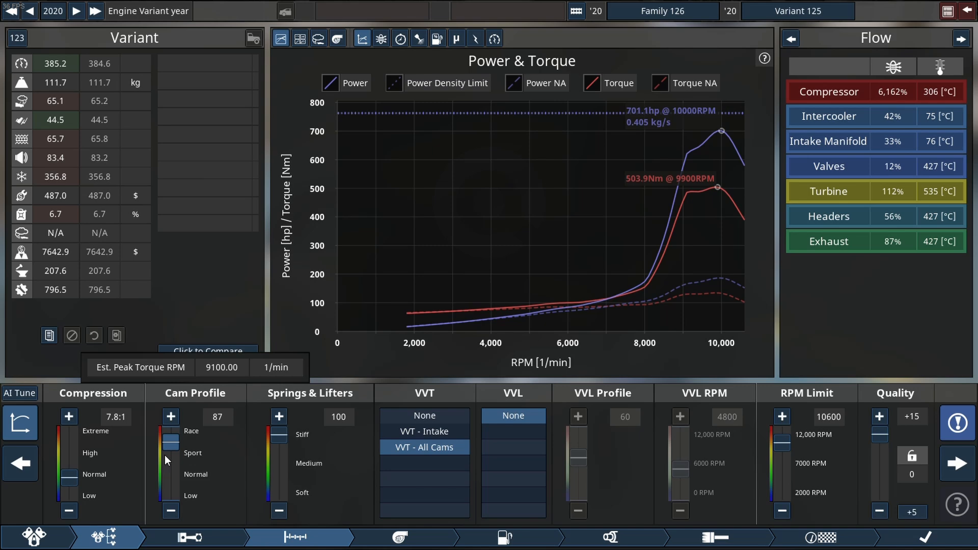
- Raise the turbo boost limit to 3.75 bar for about 729 hp
{"action": "left_click", "coordinate": [398, 537]}
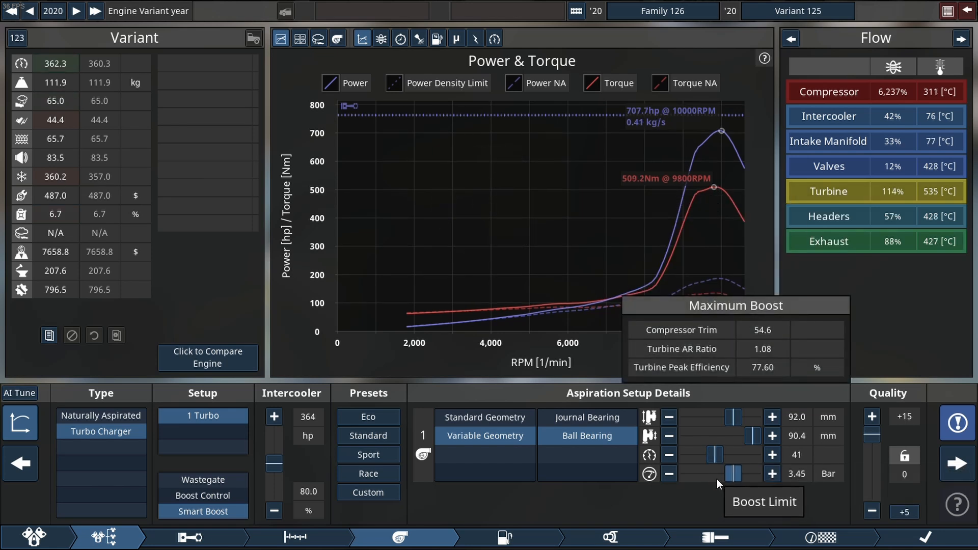
{"action": "left_click", "coordinate": [772, 473]}
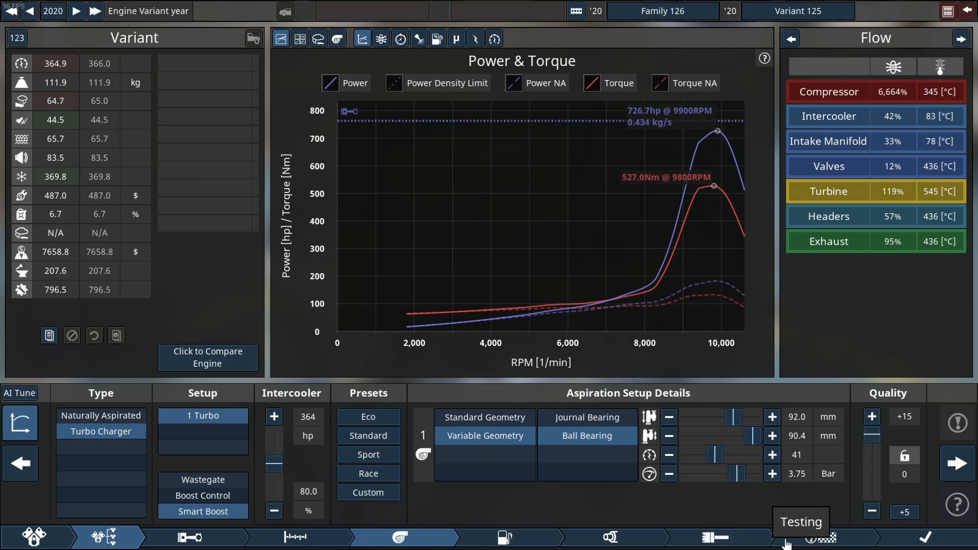
{"action": "mouse_move", "coordinate": [520, 538]}
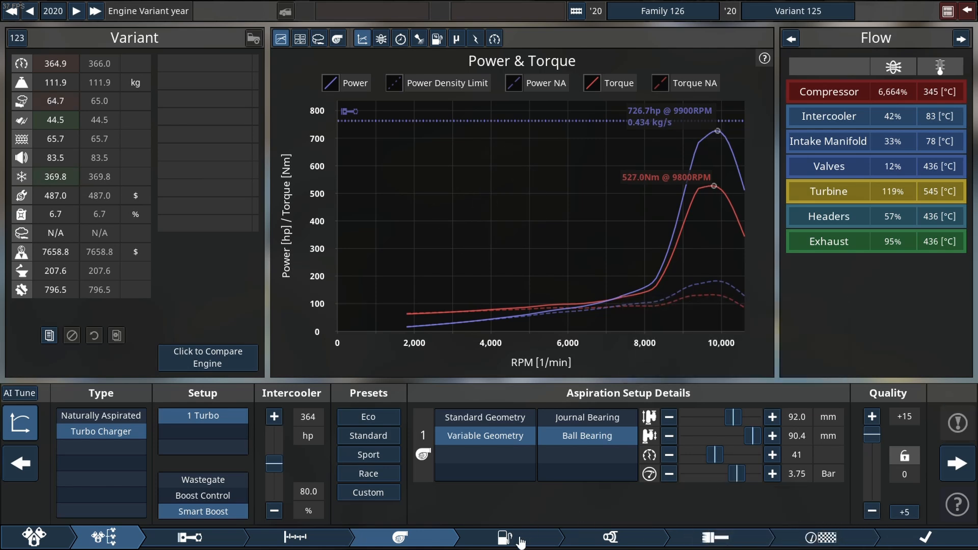
{"action": "left_click", "coordinate": [505, 537]}
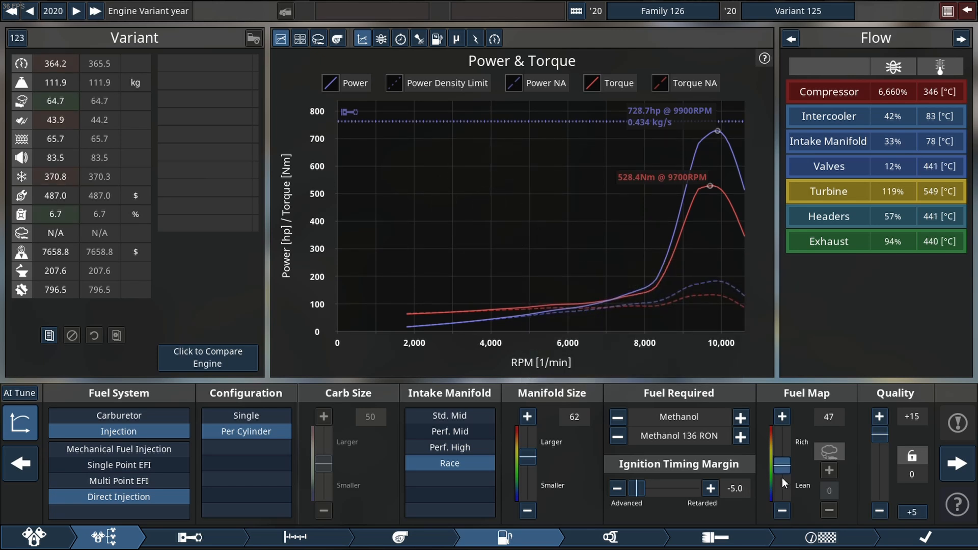
- Adjust the methanol Fuel Map slider to tune the fuel mixture
{"action": "left_click", "coordinate": [781, 510]}
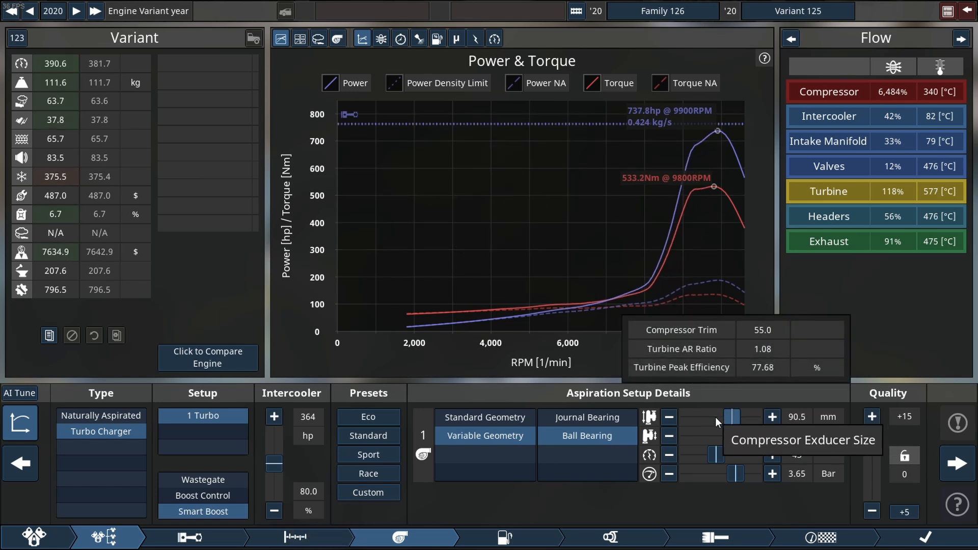
- Reduce the compressor exducer size step by step toward 84.0 mm
{"action": "left_click", "coordinate": [667, 416]}
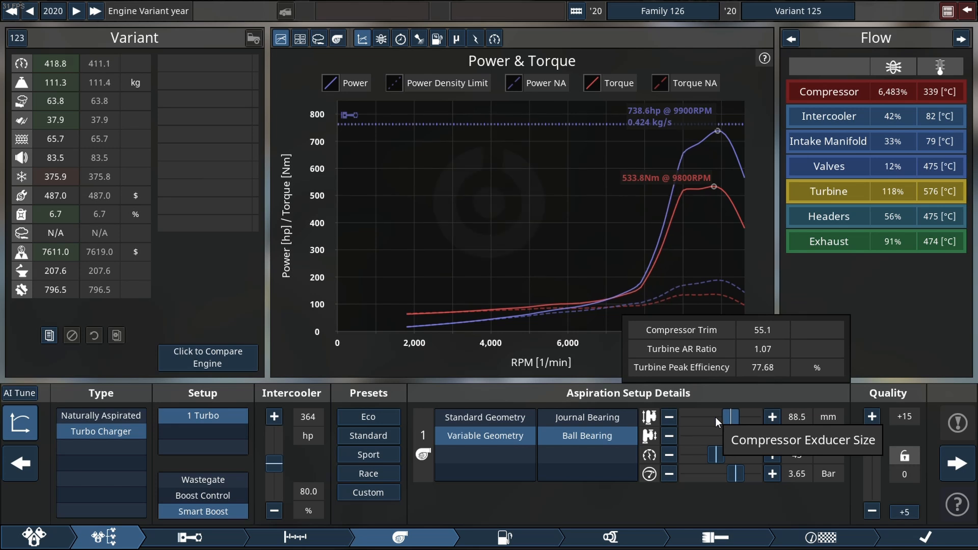
{"action": "left_click", "coordinate": [667, 416]}
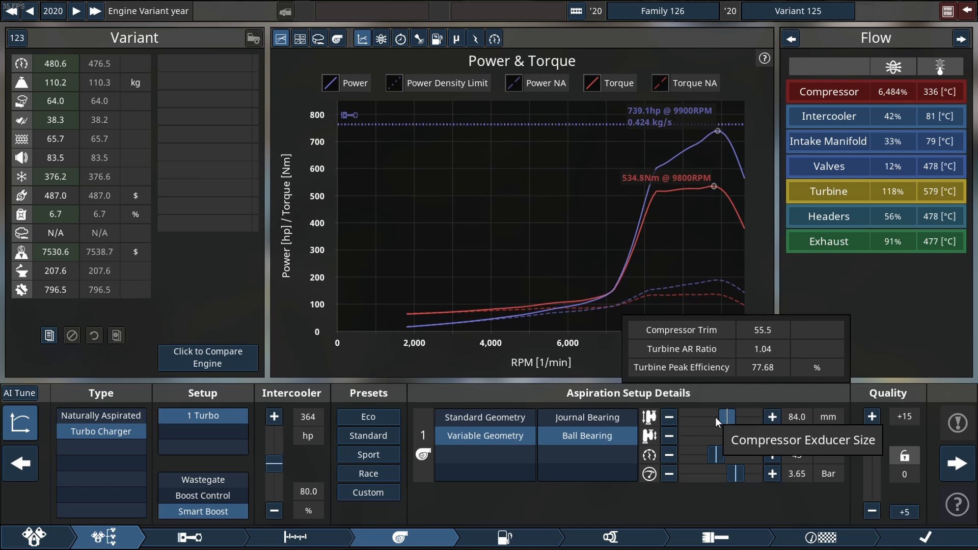
{"action": "left_click", "coordinate": [297, 537]}
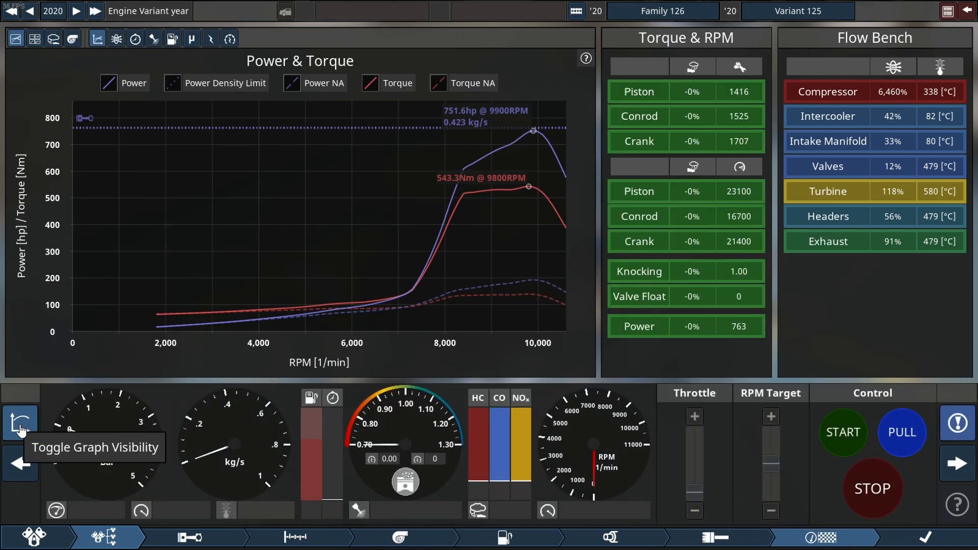
- Toggle the dyno graph and run repeated power pulls, reaching 751.6 hp at 9900 RPM
{"action": "left_click", "coordinate": [20, 423]}
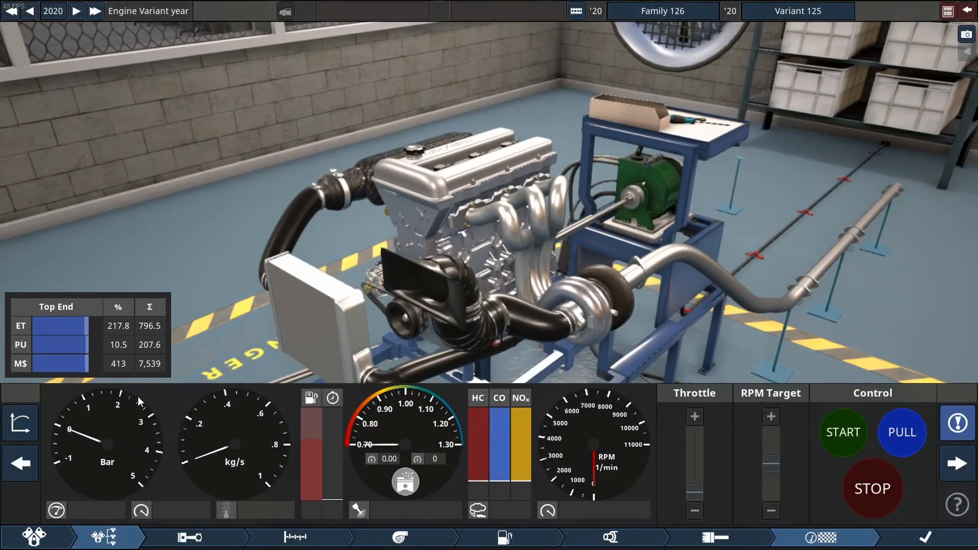
{"action": "left_click", "coordinate": [19, 422]}
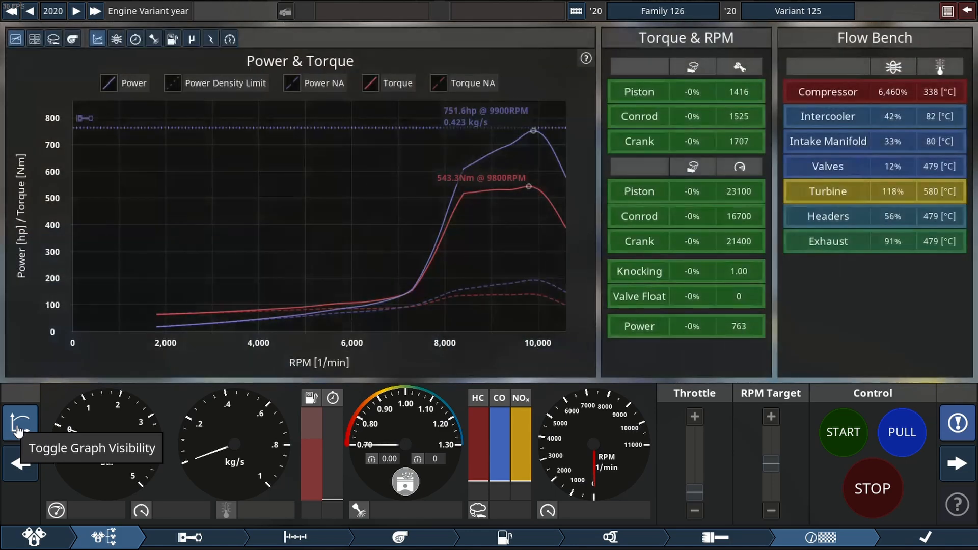
{"action": "left_click", "coordinate": [20, 423]}
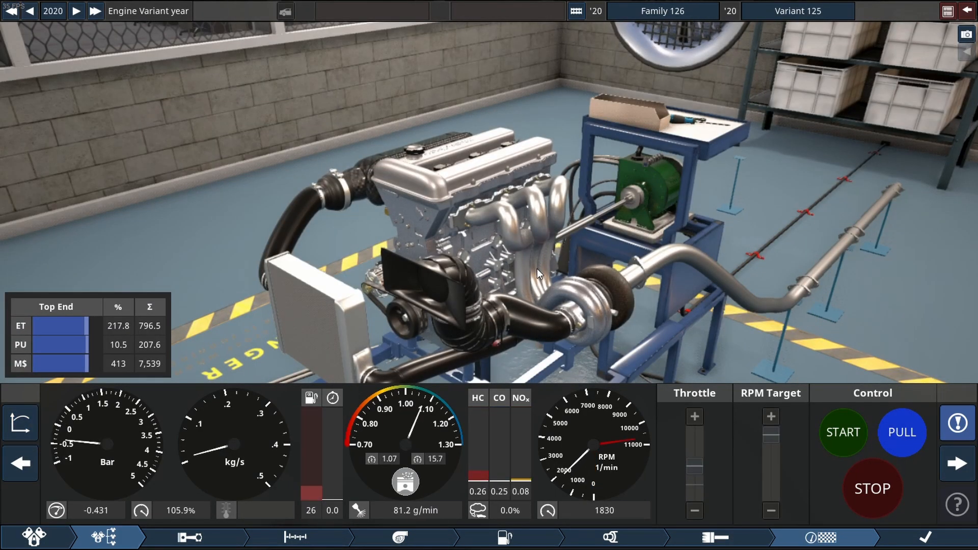
{"action": "left_click", "coordinate": [842, 431]}
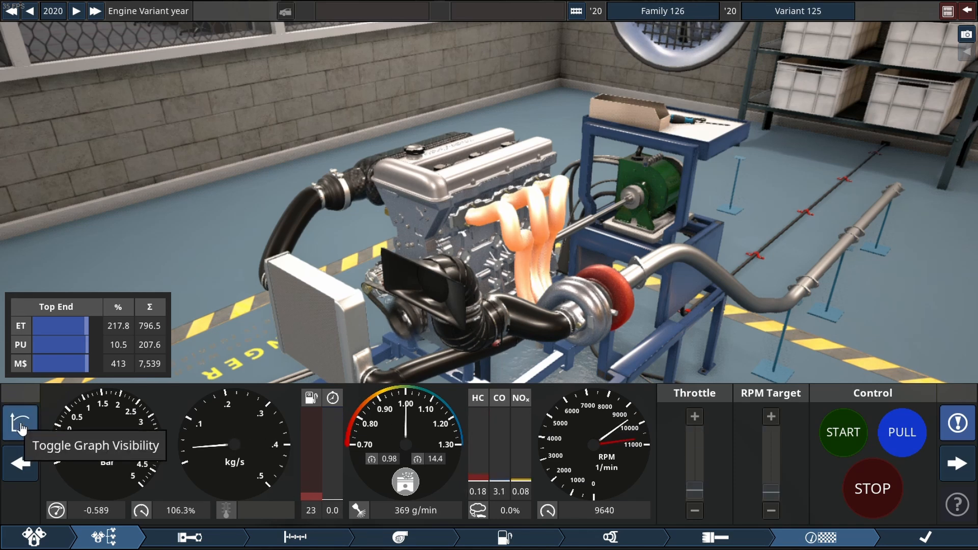
{"action": "left_click", "coordinate": [20, 422]}
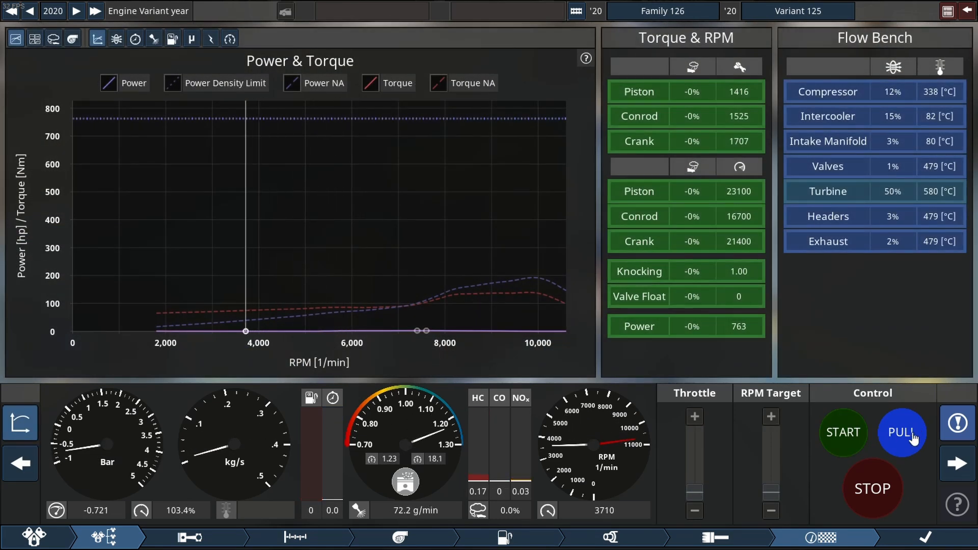
{"action": "left_click", "coordinate": [901, 432]}
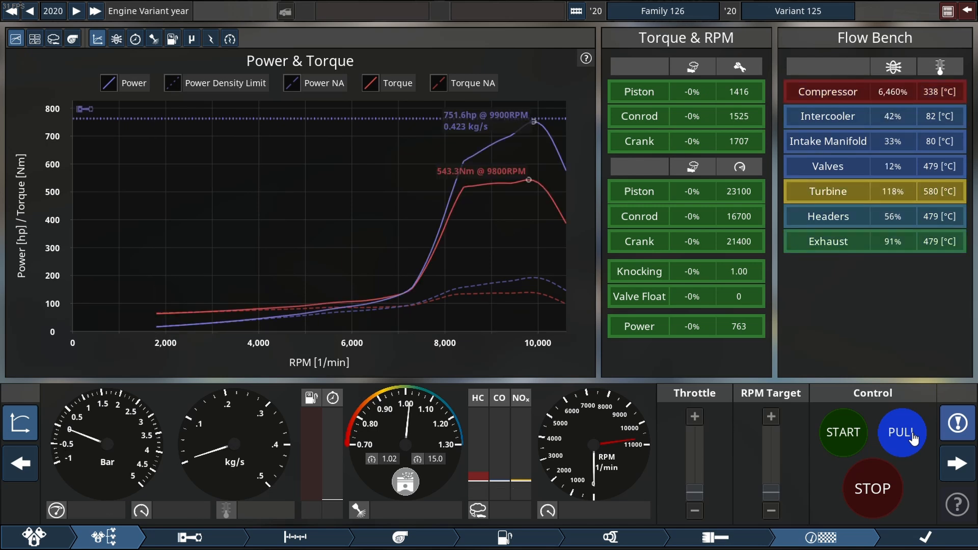
{"action": "left_click", "coordinate": [842, 432]}
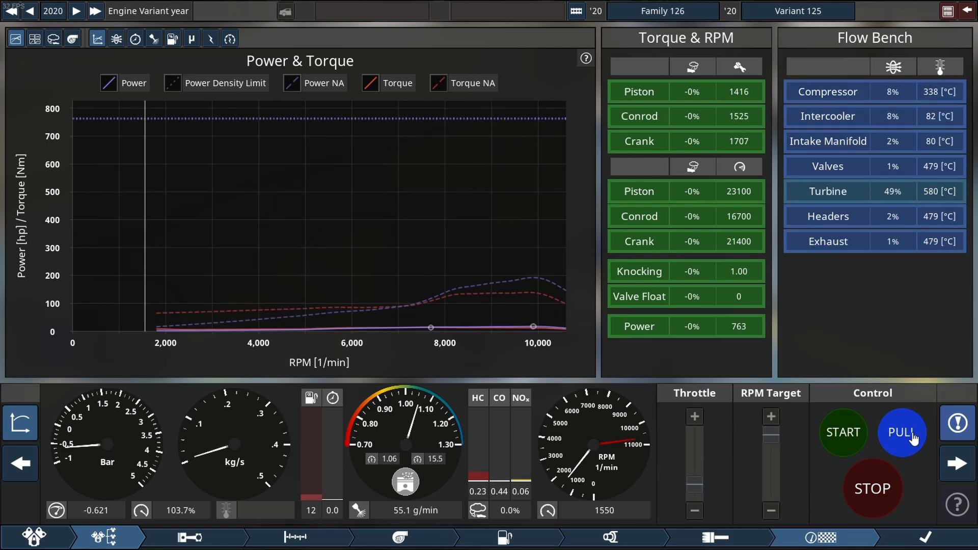
{"action": "left_click", "coordinate": [902, 433]}
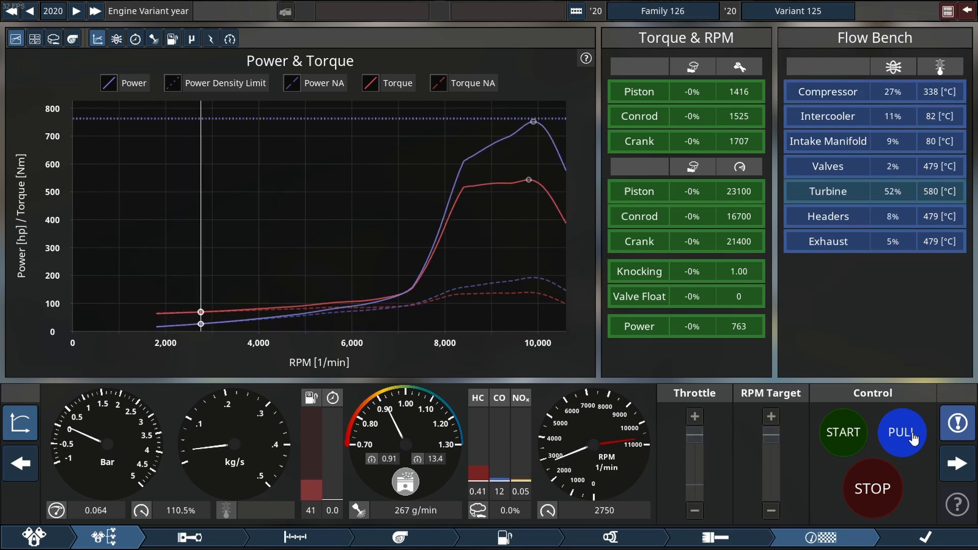
{"action": "left_click", "coordinate": [901, 433]}
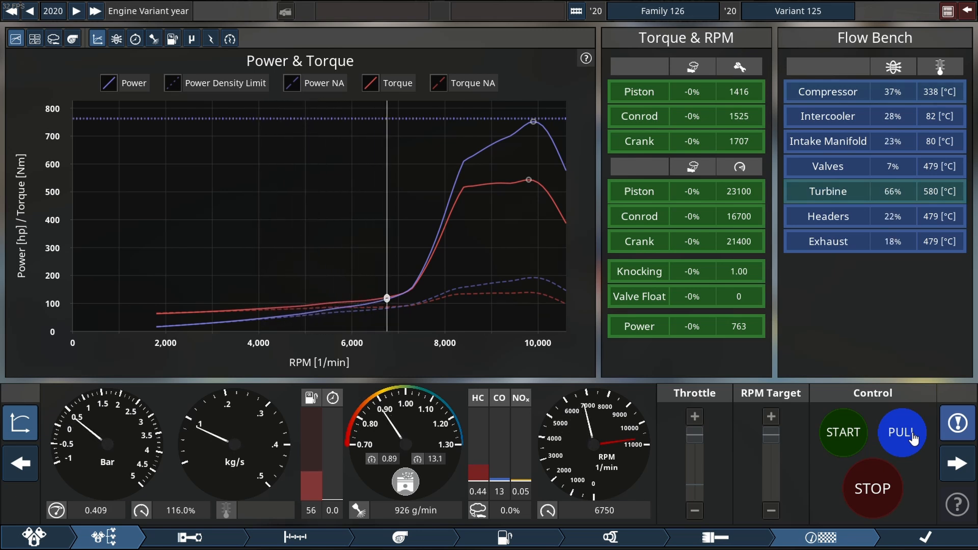
{"action": "left_click", "coordinate": [900, 433]}
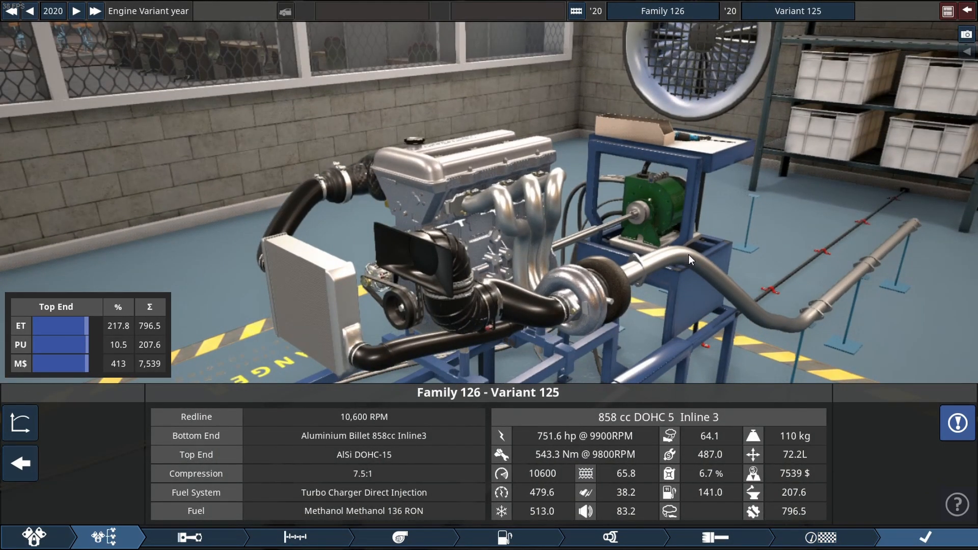
{"action": "mouse_move", "coordinate": [489, 289]}
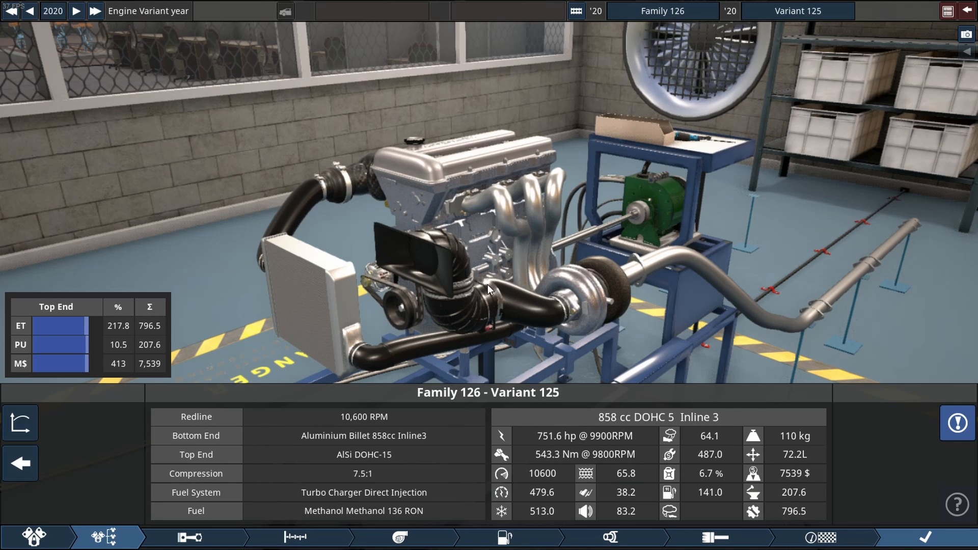